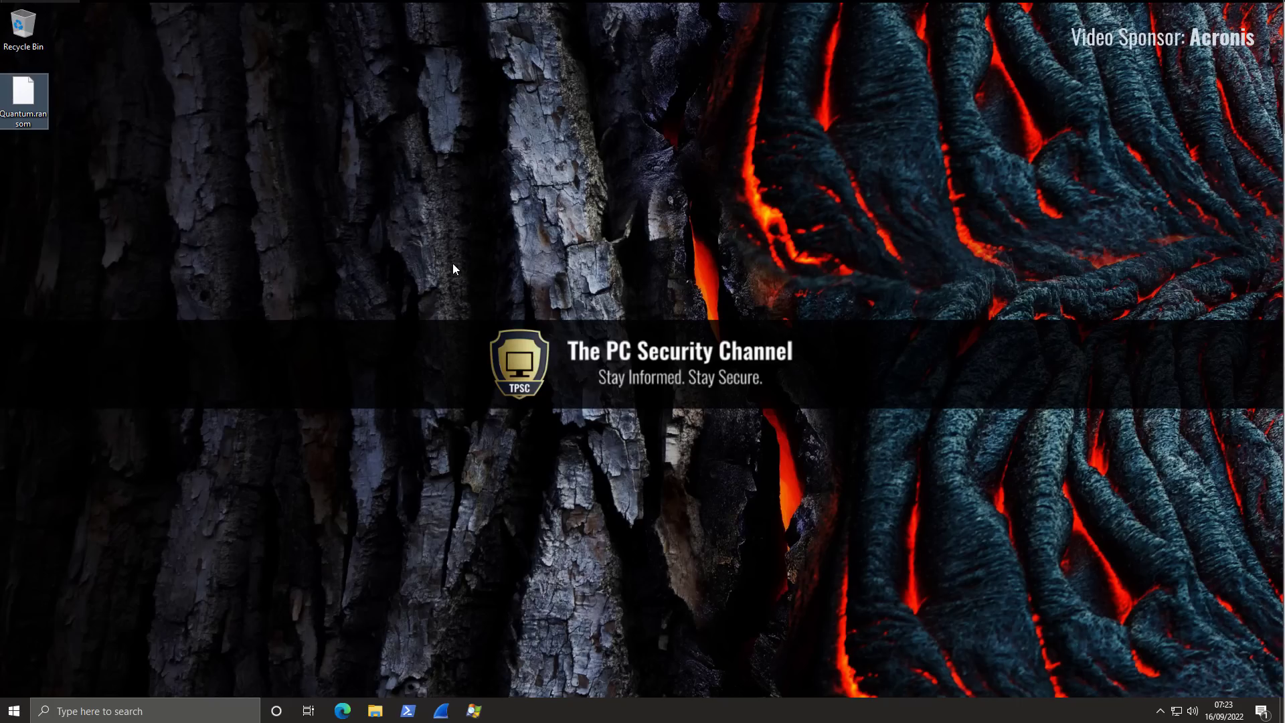
{"action": "mouse_move", "coordinate": [21, 91]}
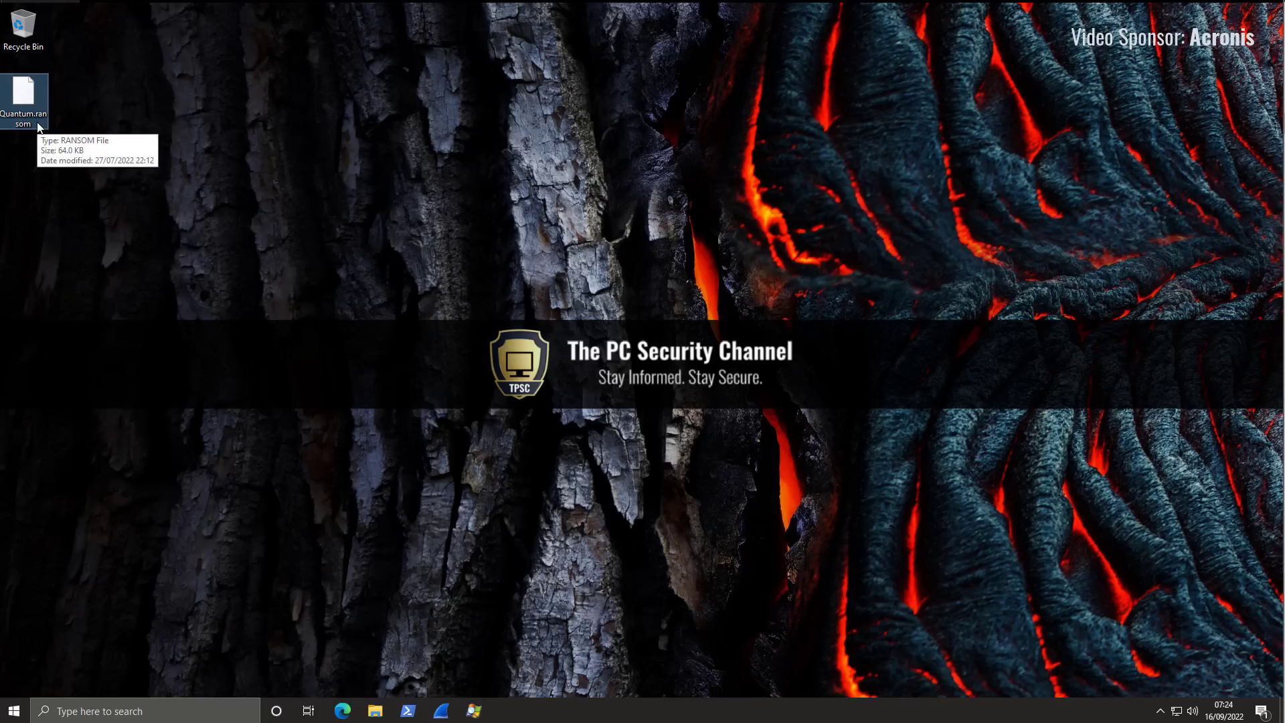
{"action": "mouse_move", "coordinate": [4, 149]}
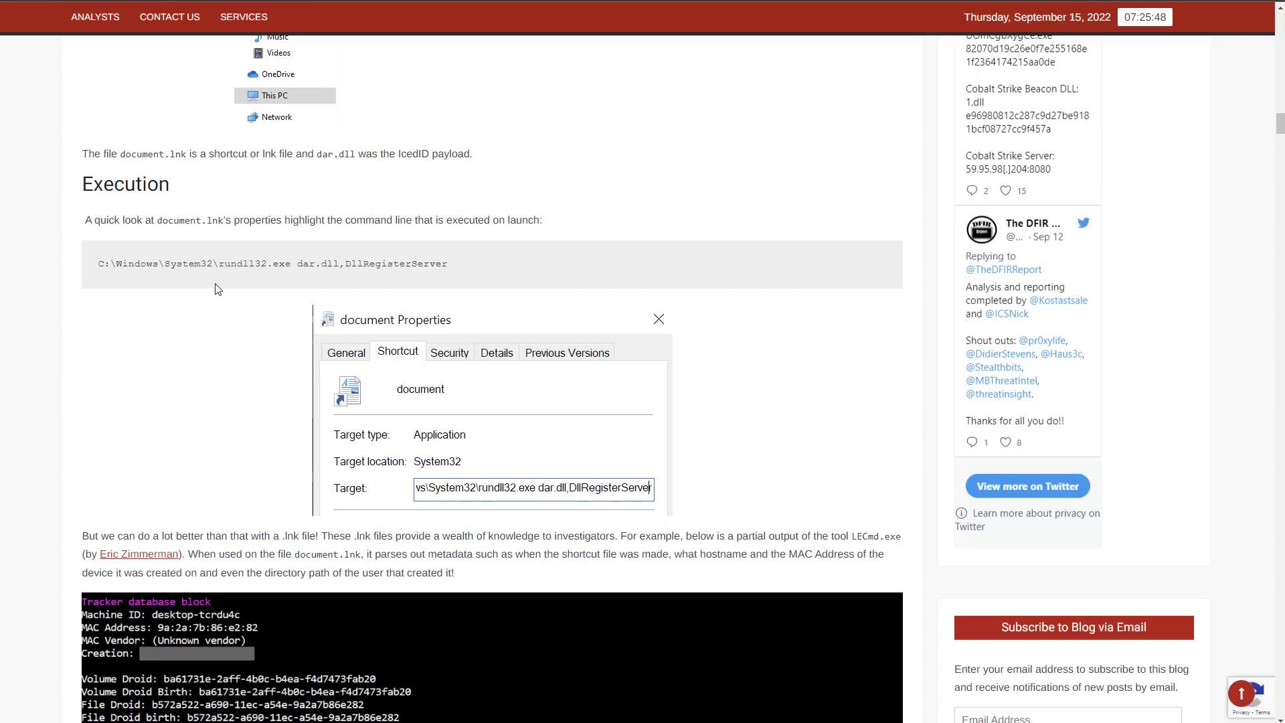
Step: Enlarge the document.lnk Properties screenshot showing Target rundll32.exe dar.dll,DllRegisterServer
{"action": "double_click", "coordinate": [279, 264]}
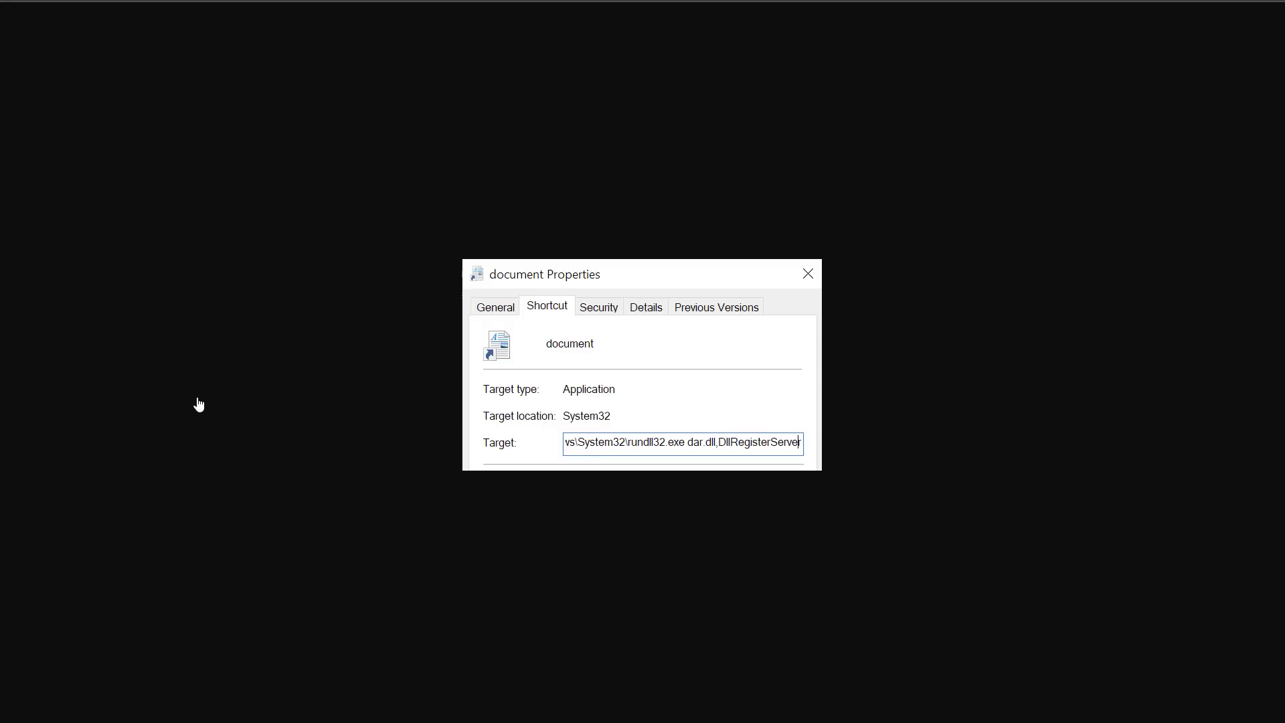
{"action": "mouse_move", "coordinate": [198, 403]}
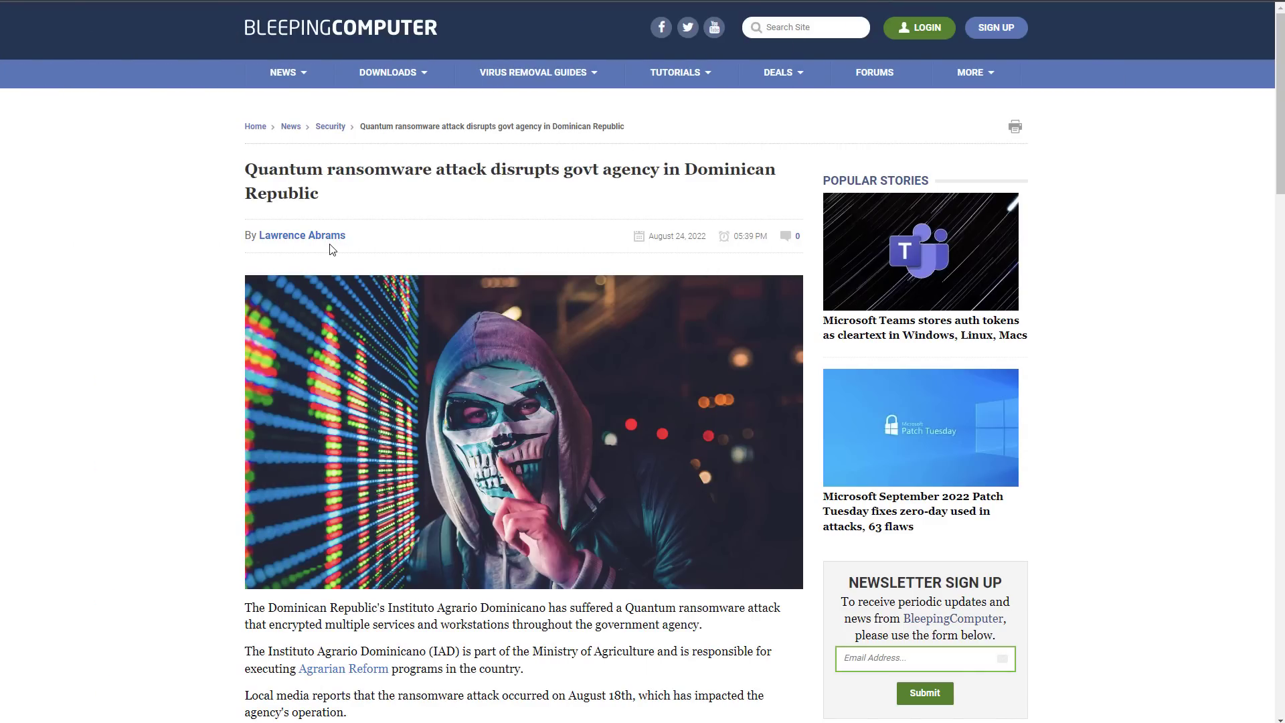
Step: Read down the BleepingComputer Quantum attack story to the $650,000 demand
{"action": "scroll", "scroll_direction": "down", "scroll_amount": 3}
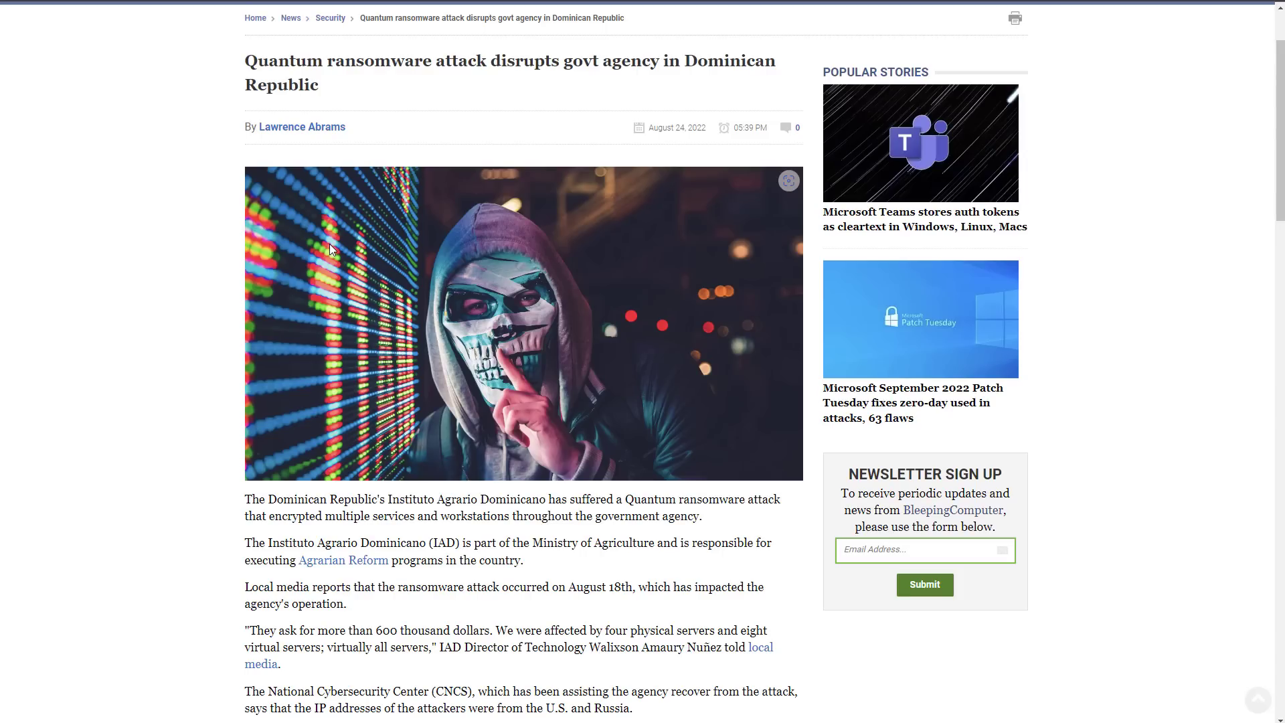
{"action": "scroll", "scroll_direction": "down", "scroll_amount": 3}
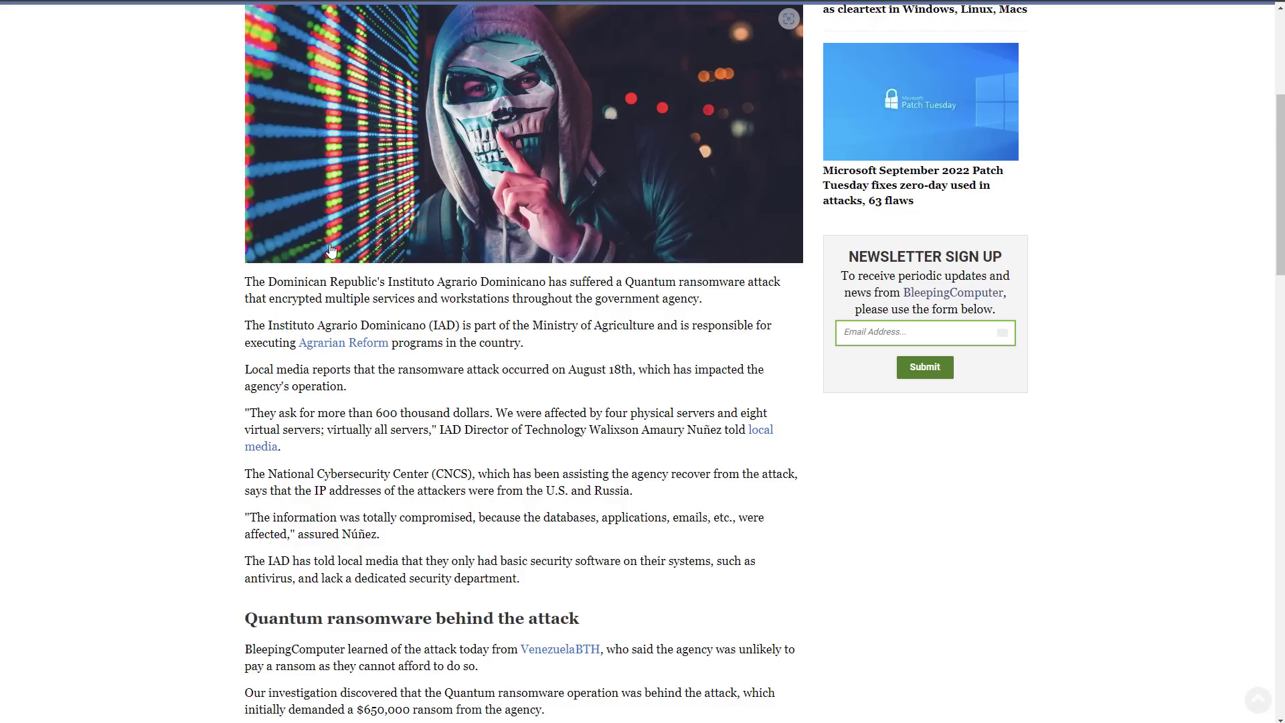
{"action": "scroll", "scroll_direction": "down", "scroll_amount": 3}
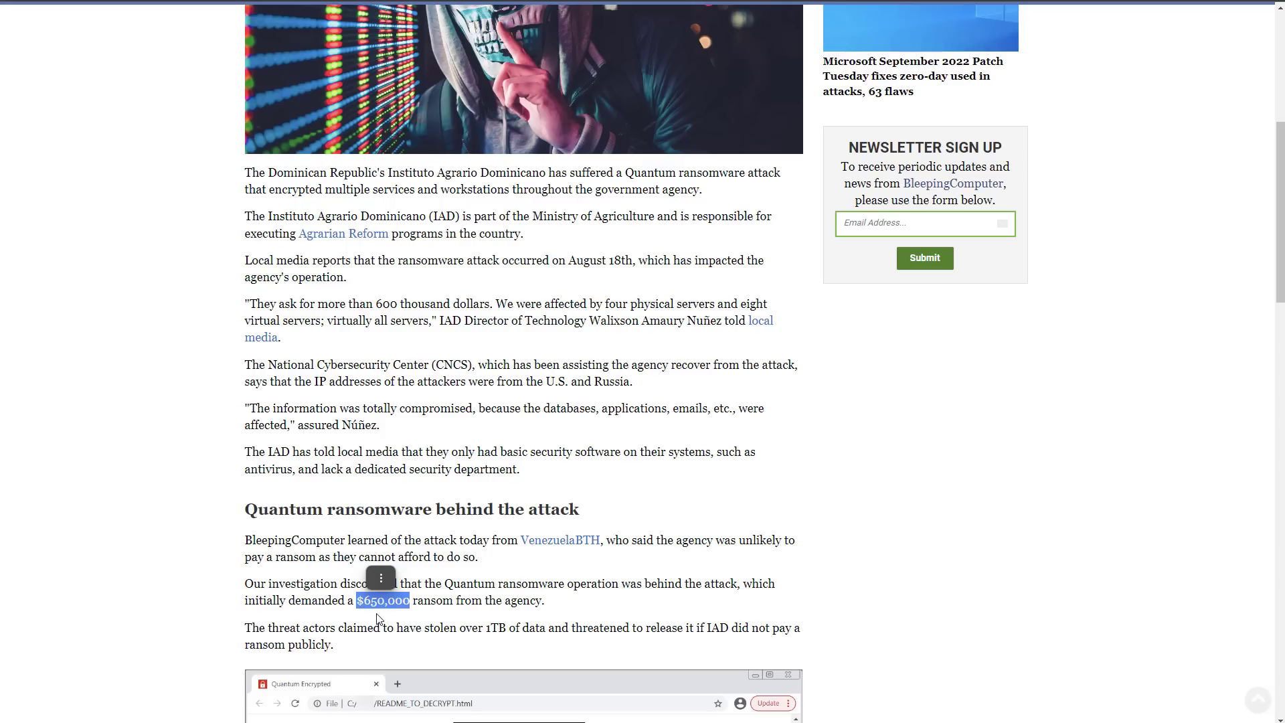
{"action": "mouse_move", "coordinate": [404, 620]}
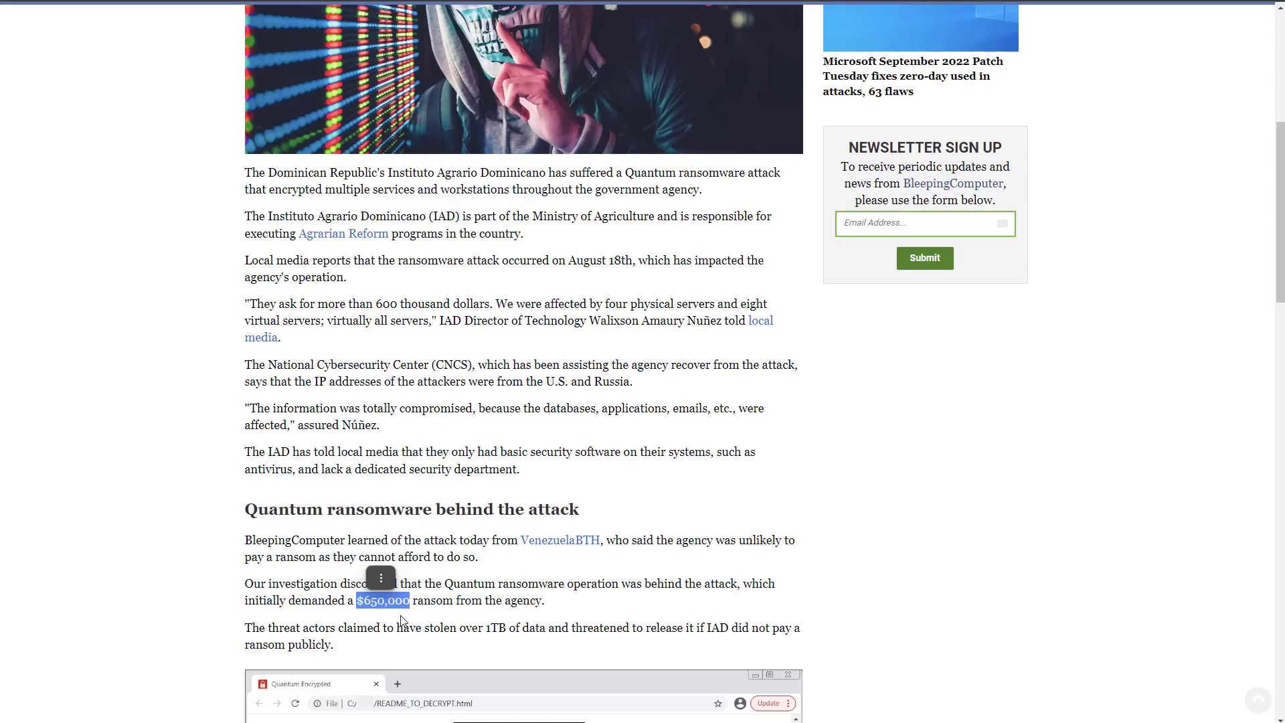
{"action": "scroll", "scroll_direction": "down", "scroll_amount": 3}
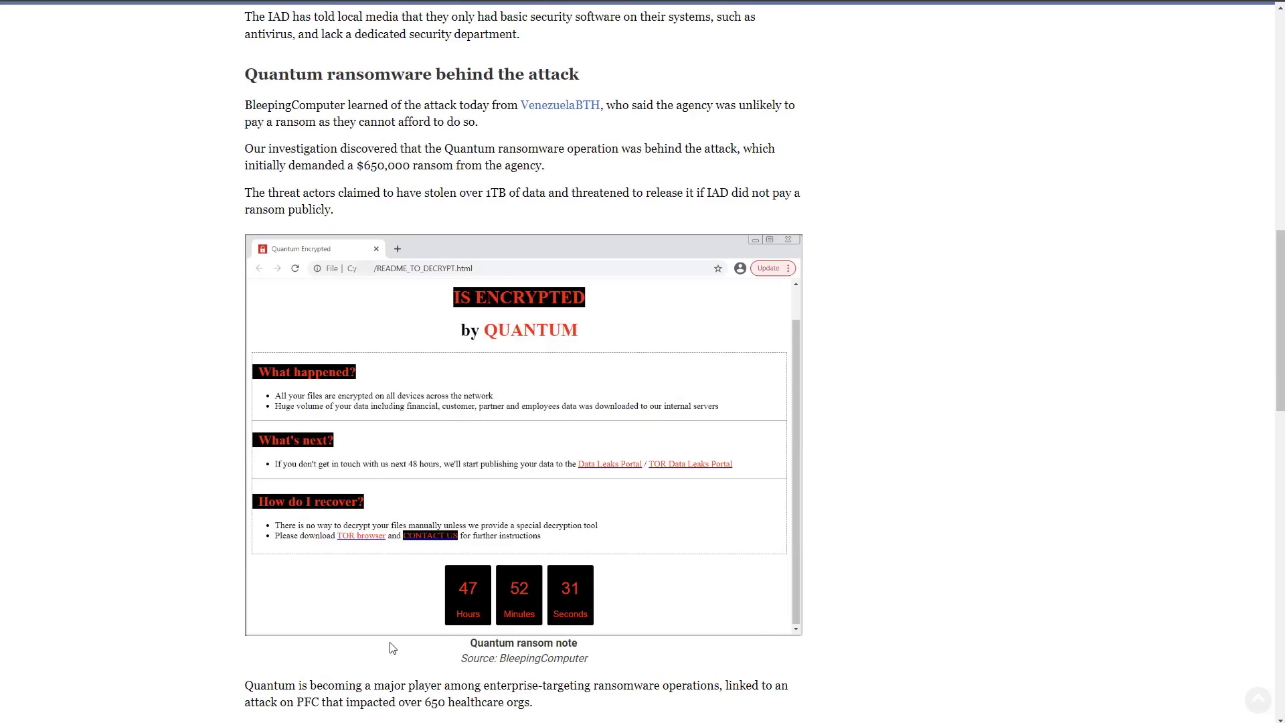
{"action": "scroll", "scroll_direction": "down", "scroll_amount": 3}
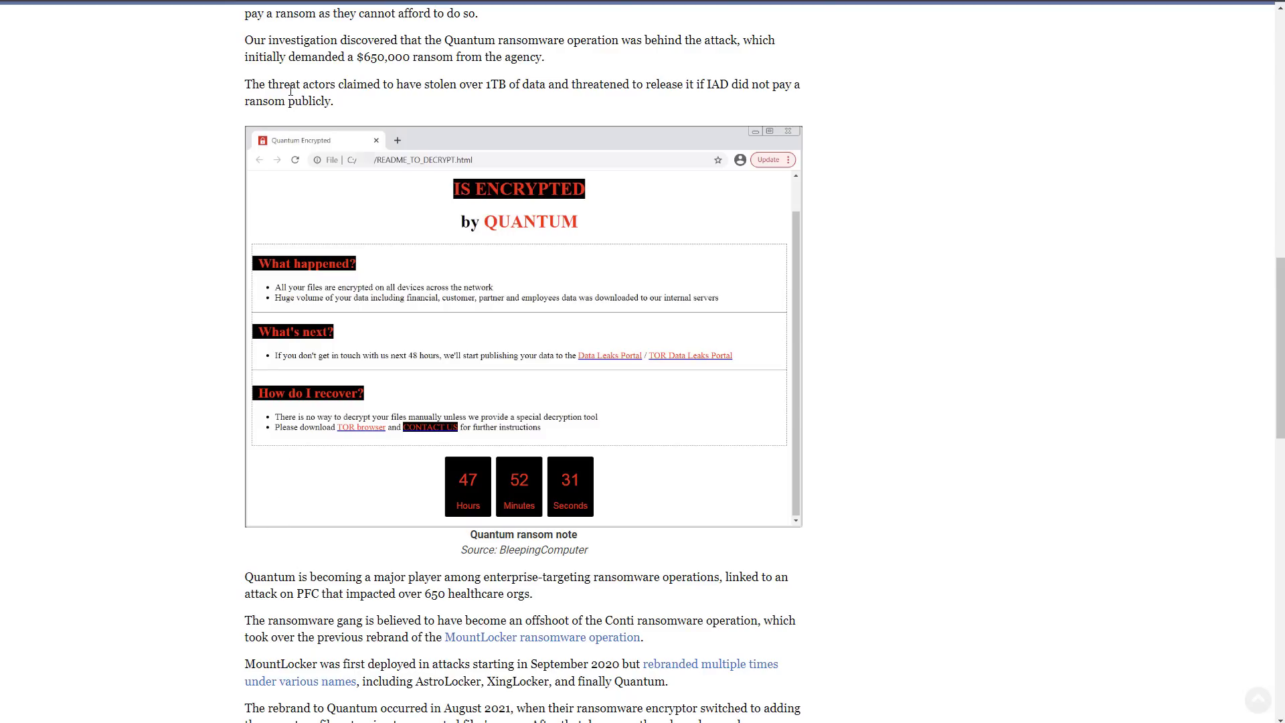
Step: Highlight the sentence claiming over 1TB of stolen data
{"action": "left_click_drag", "start_coordinate": [289, 83], "coordinate": [530, 83]}
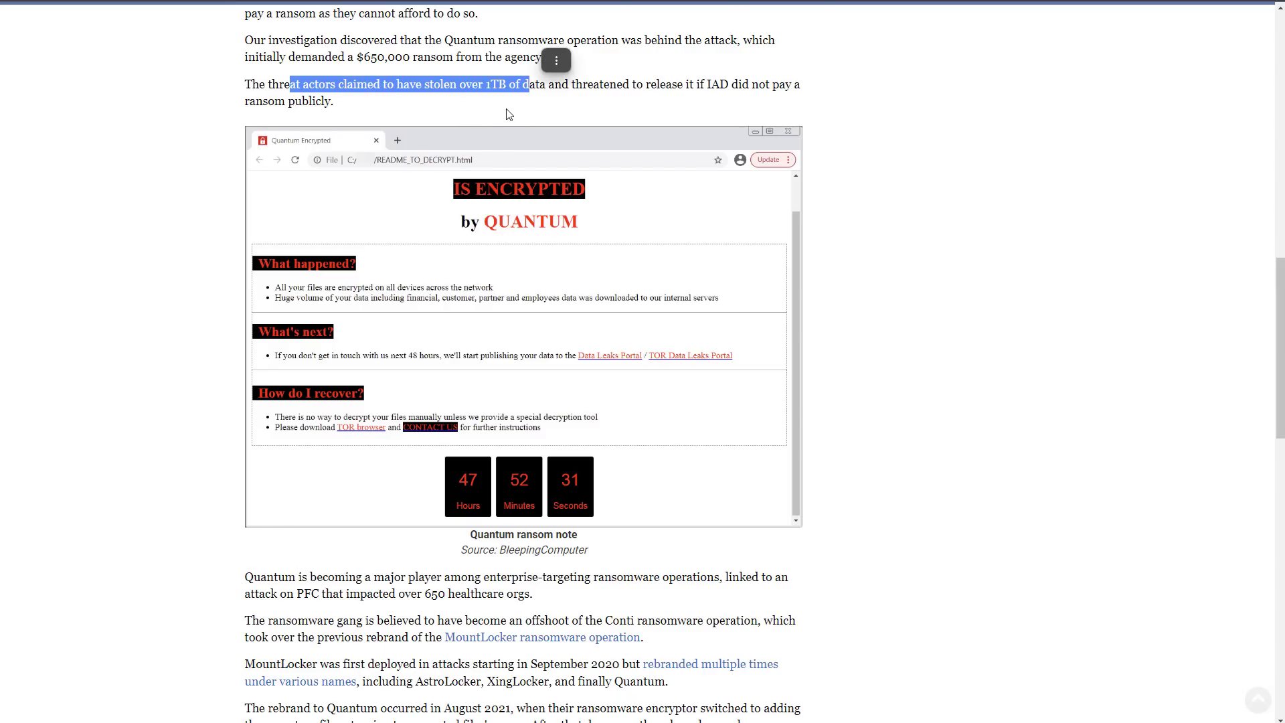
{"action": "left_click", "coordinate": [509, 113]}
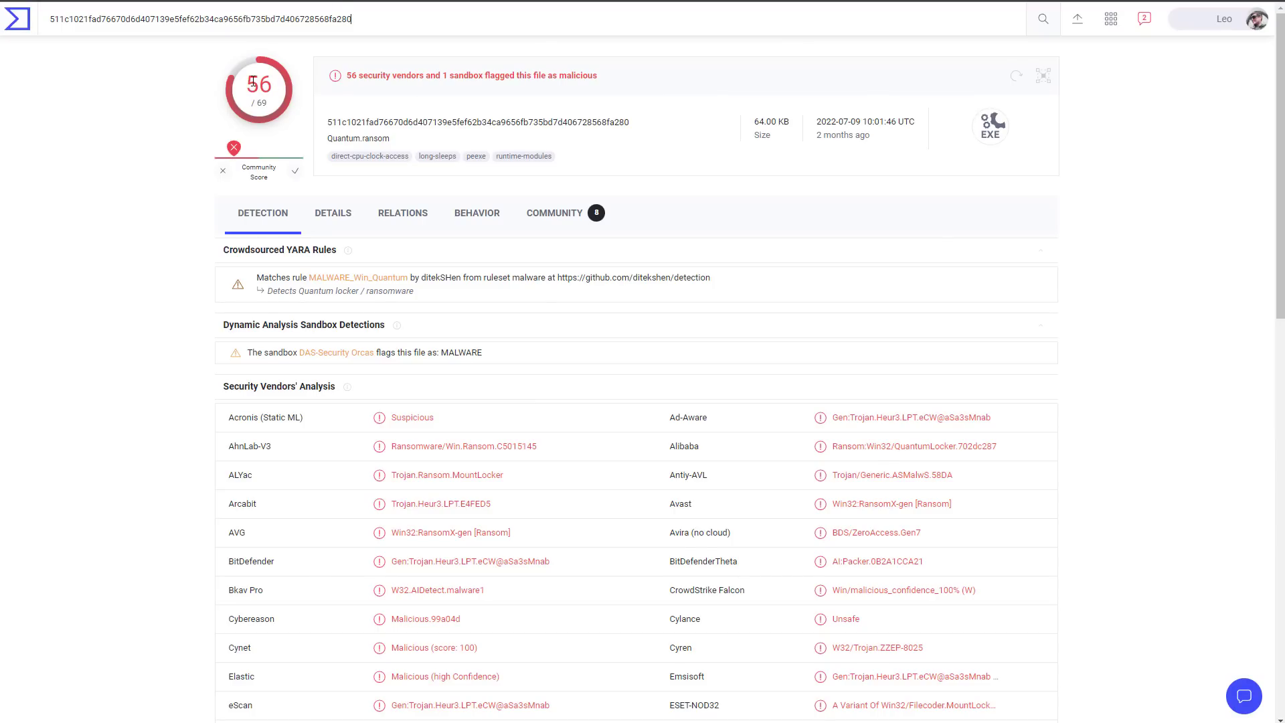
Step: Read through Security Vendors' Analysis to the undetected engines, then return to the report summary
{"action": "scroll", "scroll_direction": "down", "scroll_amount": 3}
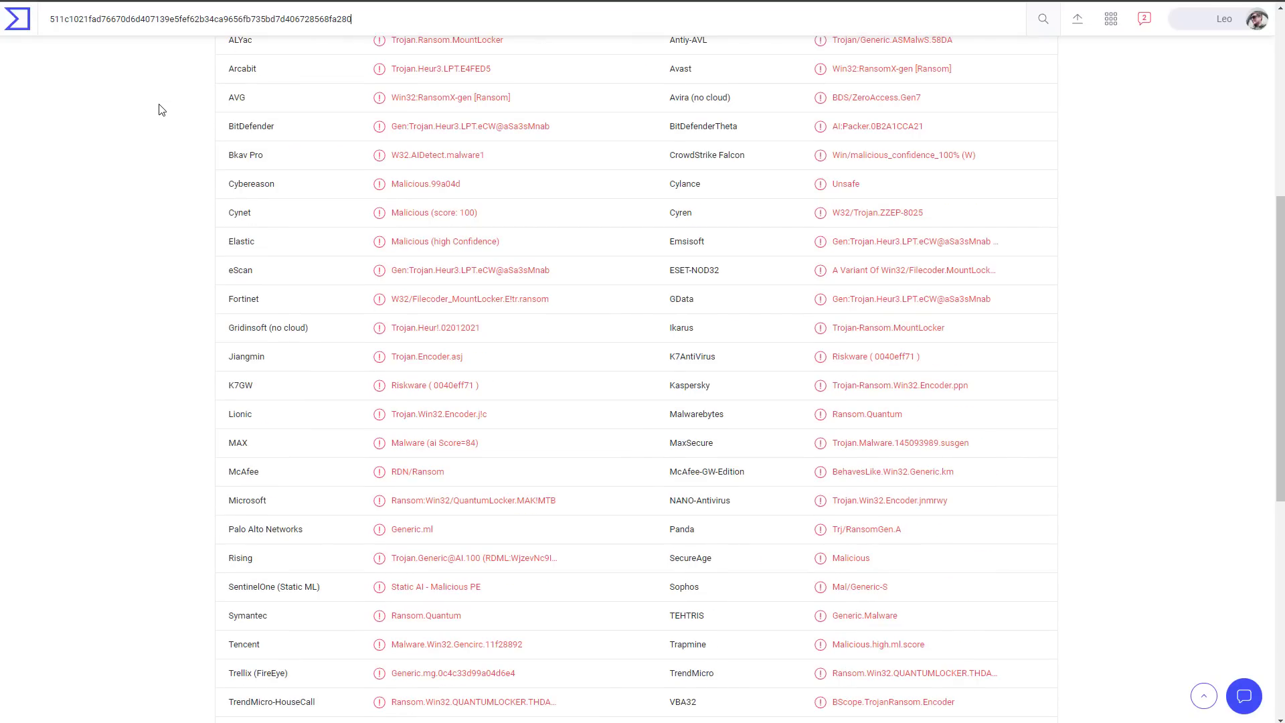
{"action": "scroll", "scroll_direction": "down", "scroll_amount": 3}
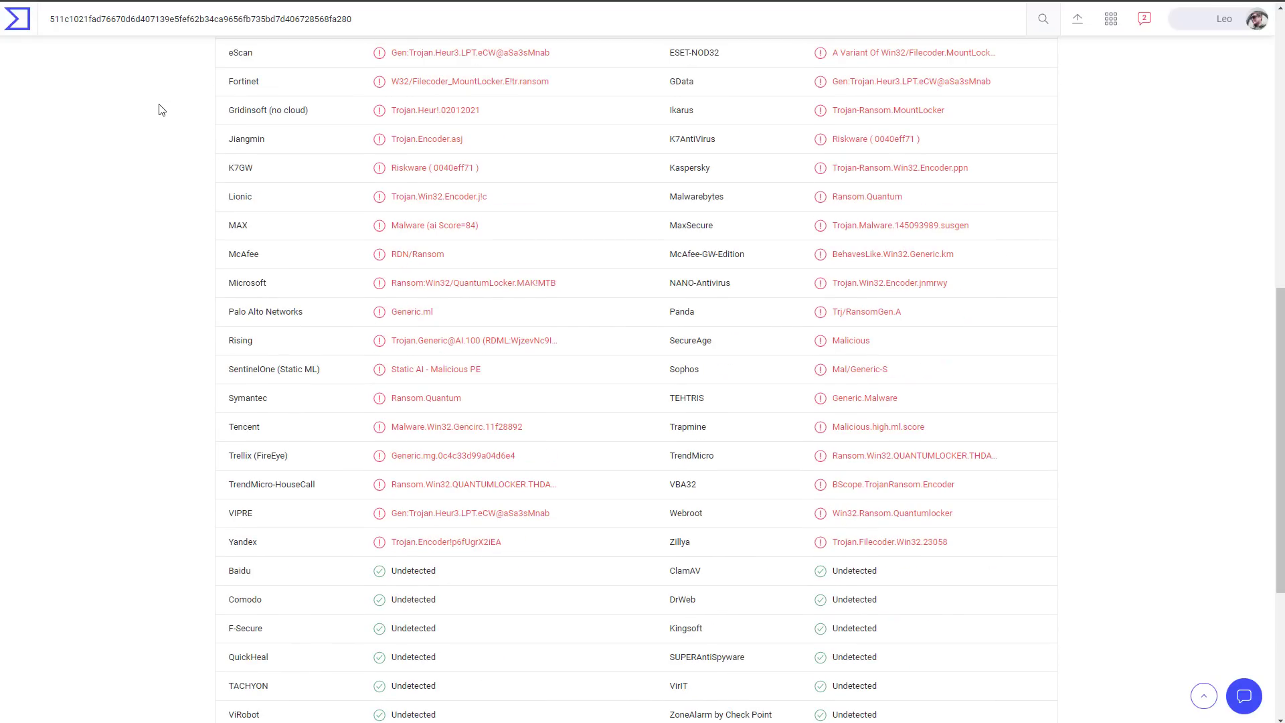
{"action": "scroll", "scroll_direction": "down", "scroll_amount": 3}
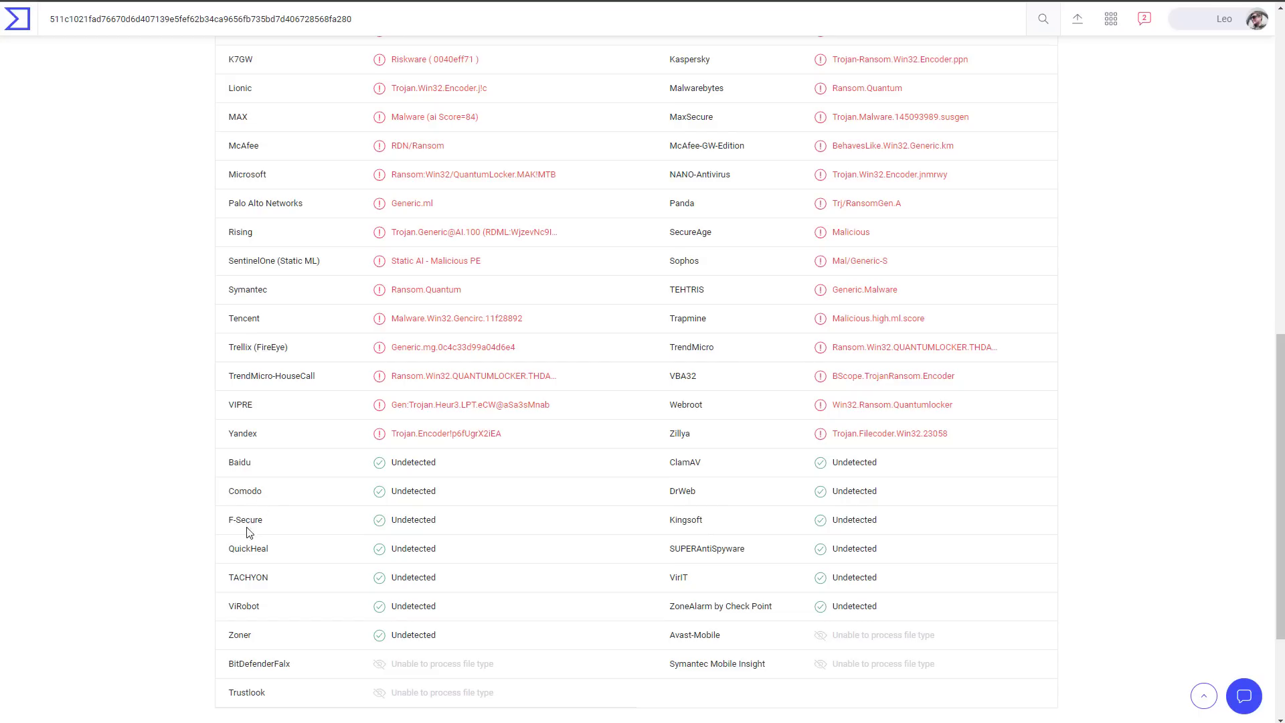
{"action": "mouse_move", "coordinate": [712, 493]}
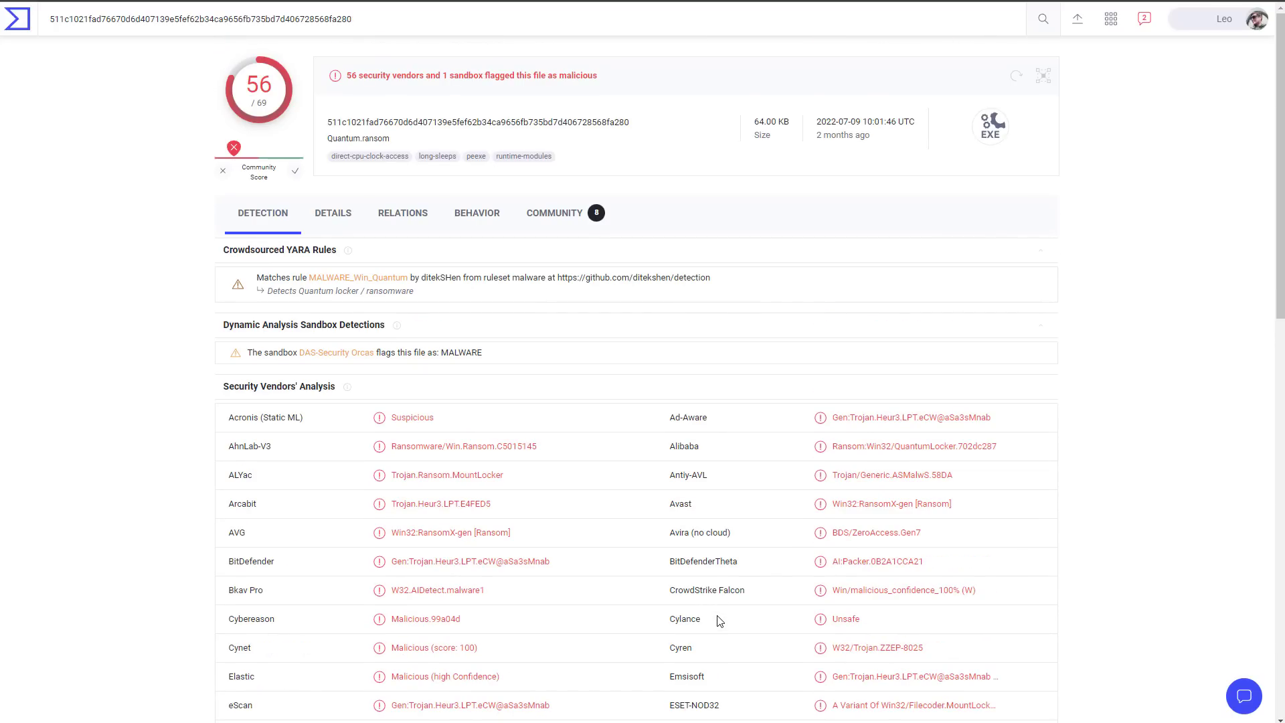
{"action": "left_click", "coordinate": [200, 19]}
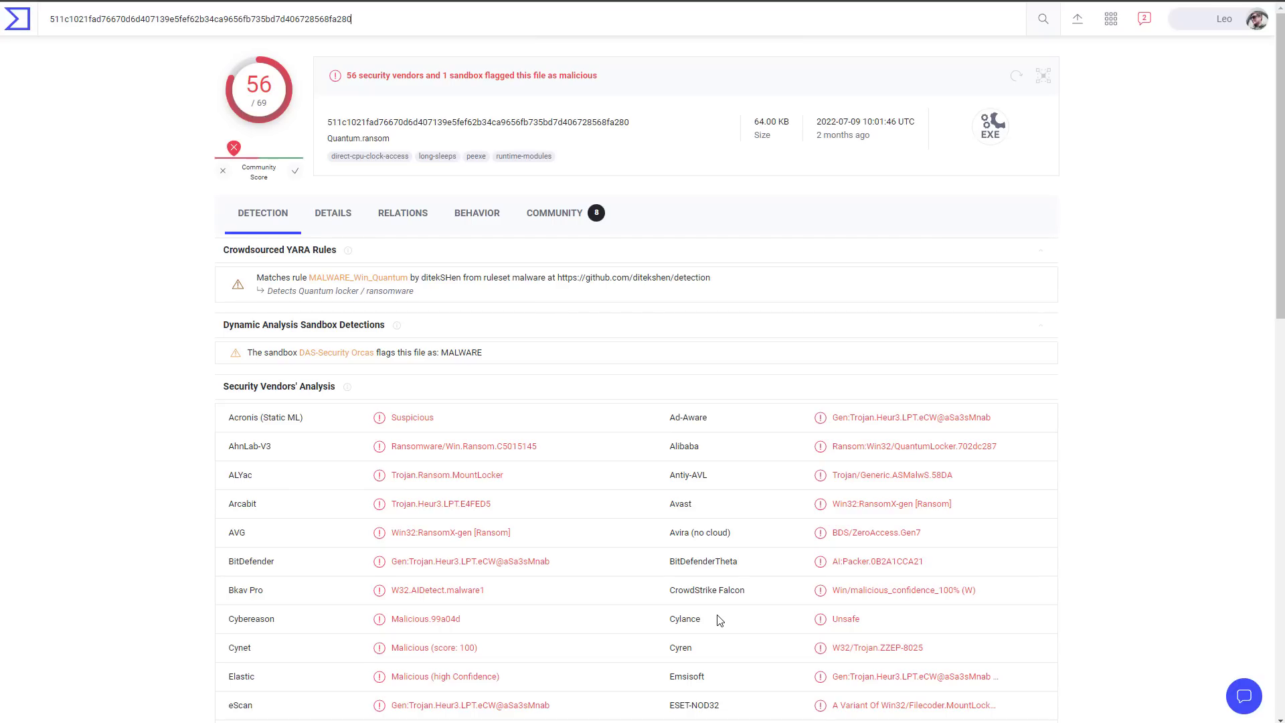
Step: Show the Relations view with the sample's contacted domains and IP addresses
{"action": "left_click", "coordinate": [402, 213]}
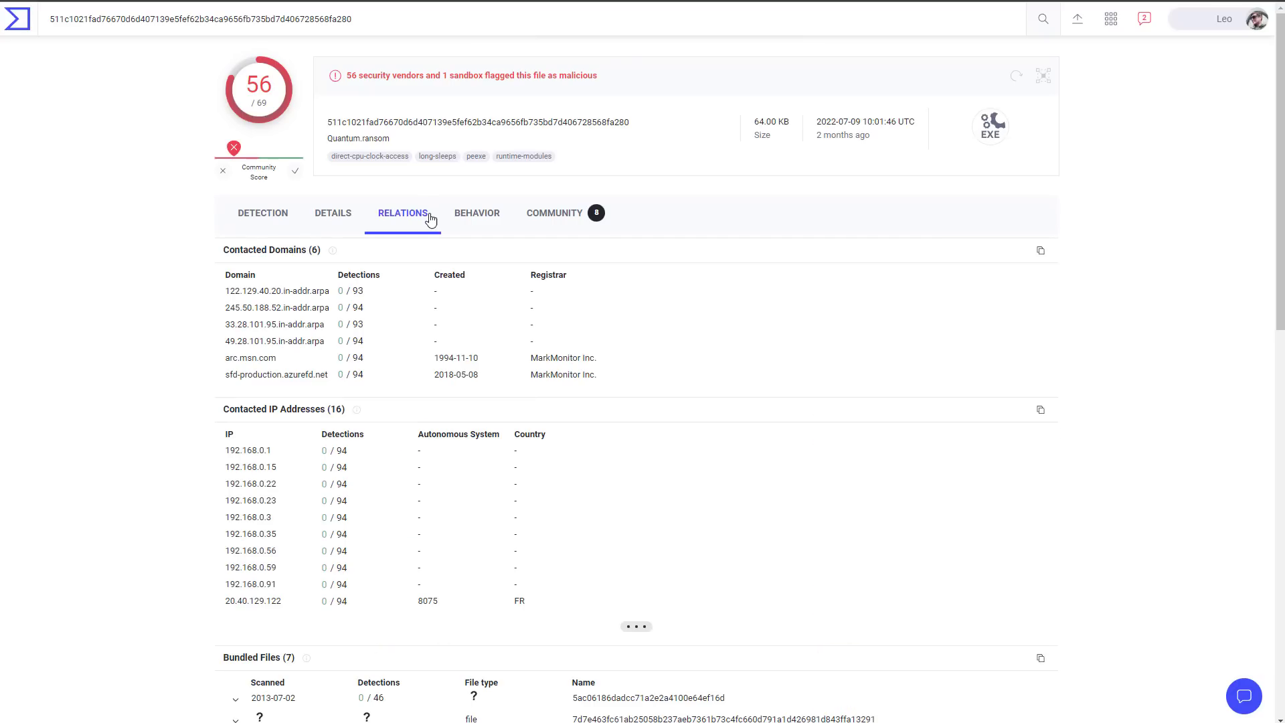
{"action": "mouse_move", "coordinate": [395, 470]}
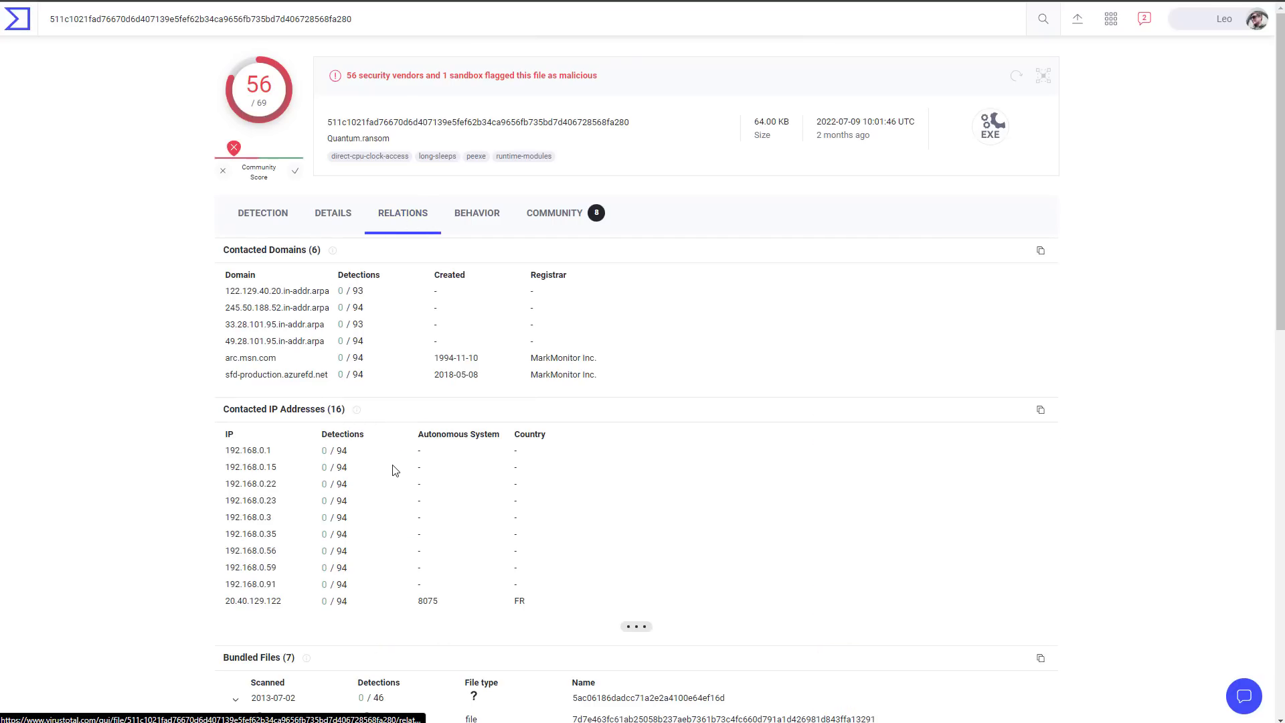
{"action": "mouse_move", "coordinate": [992, 359]}
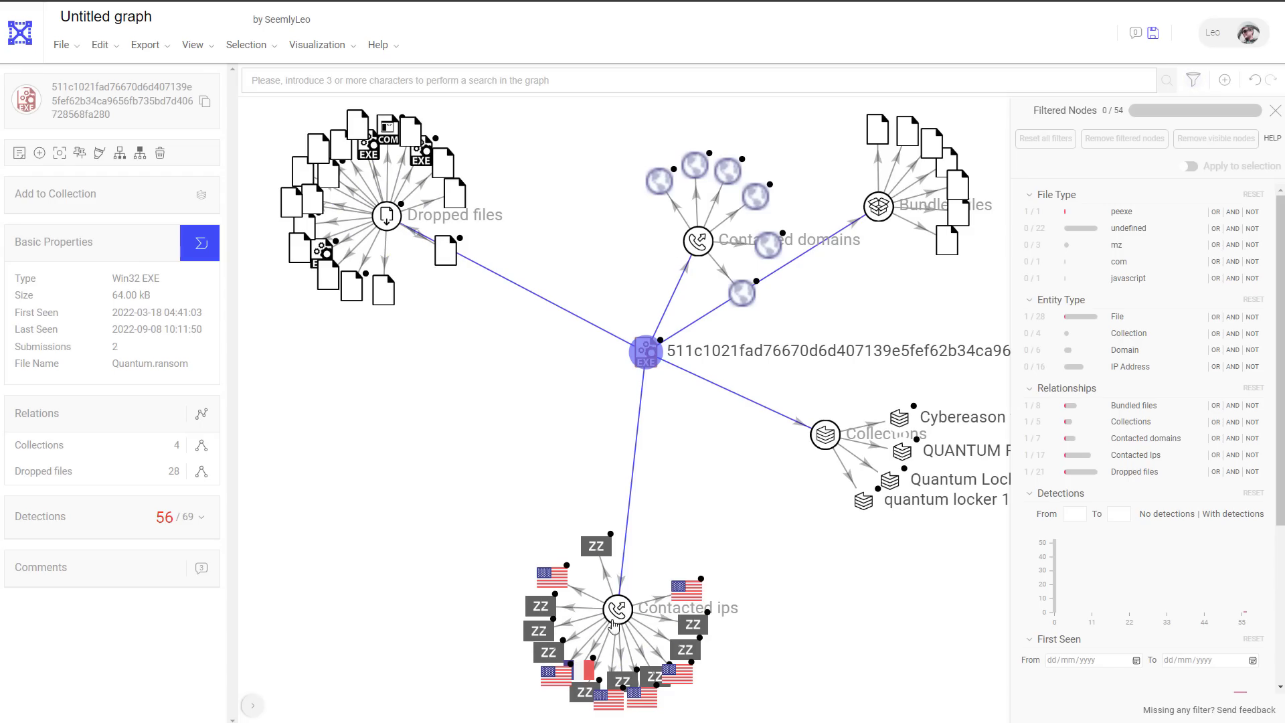
{"action": "mouse_move", "coordinate": [664, 621]}
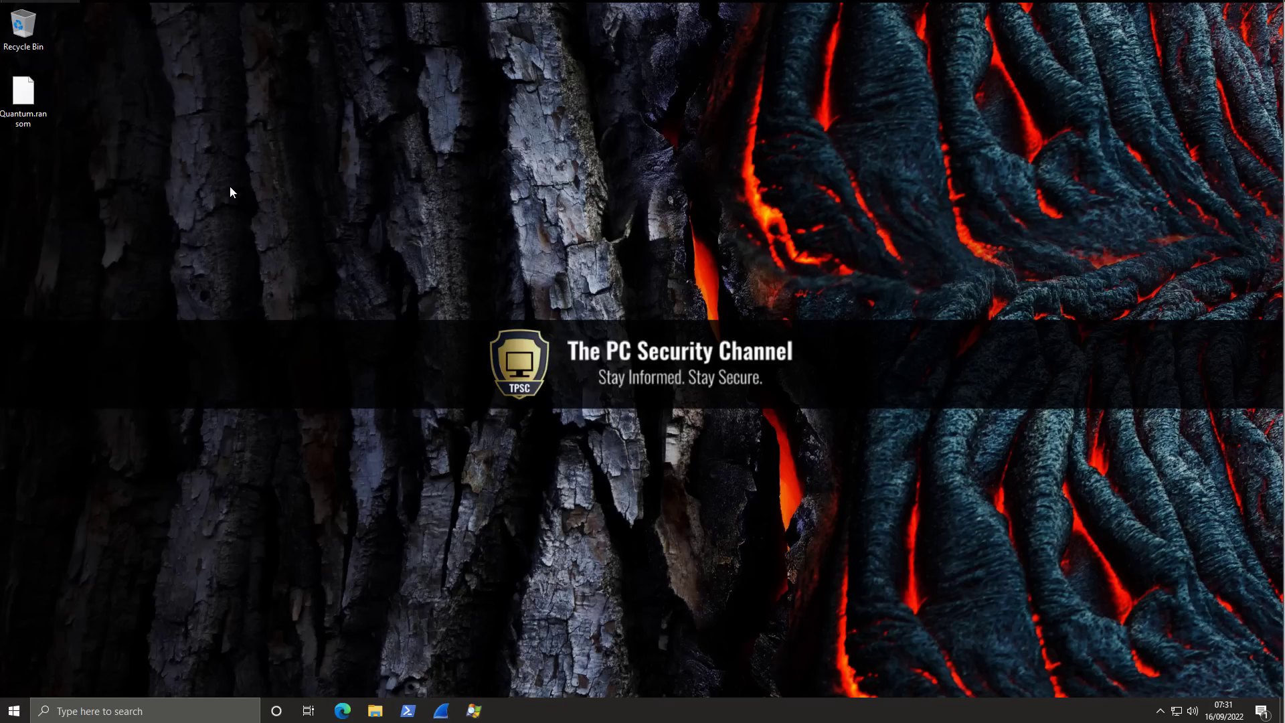
Step: Bring up the Documents folder of Shakespeare files alongside the Quantum.ransom sample
{"action": "left_click", "coordinate": [22, 91]}
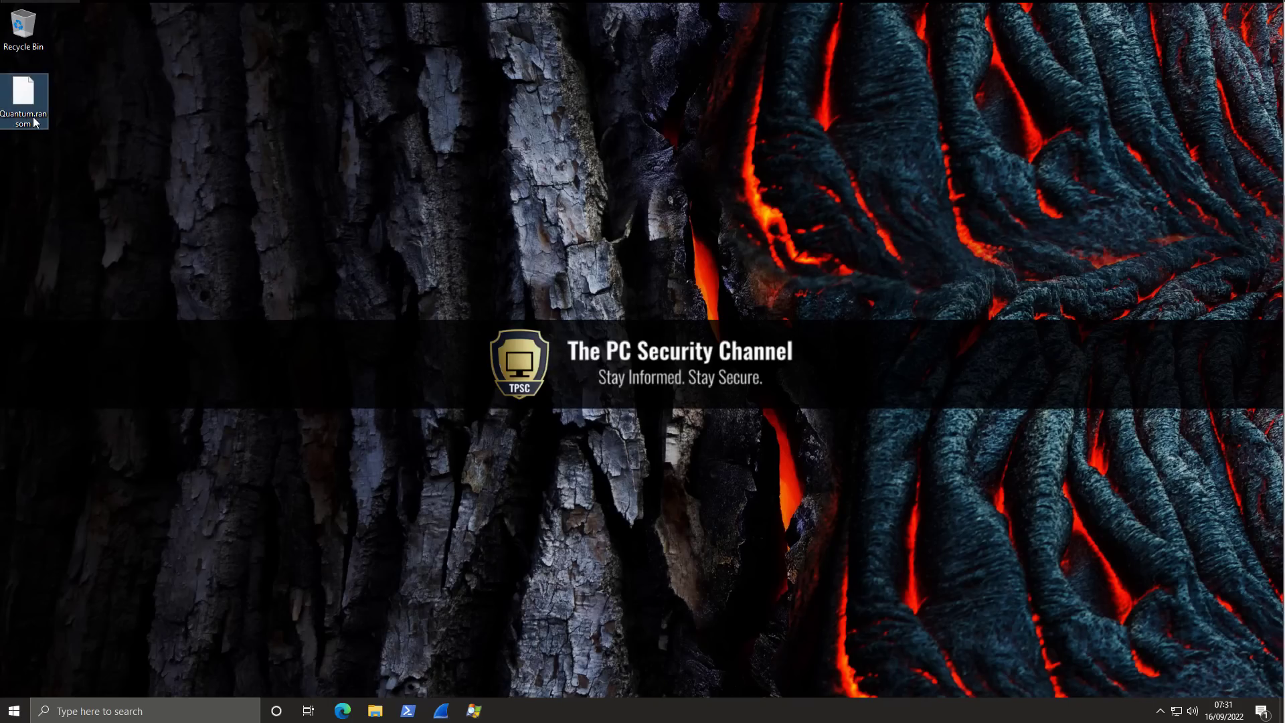
{"action": "left_click", "coordinate": [375, 711]}
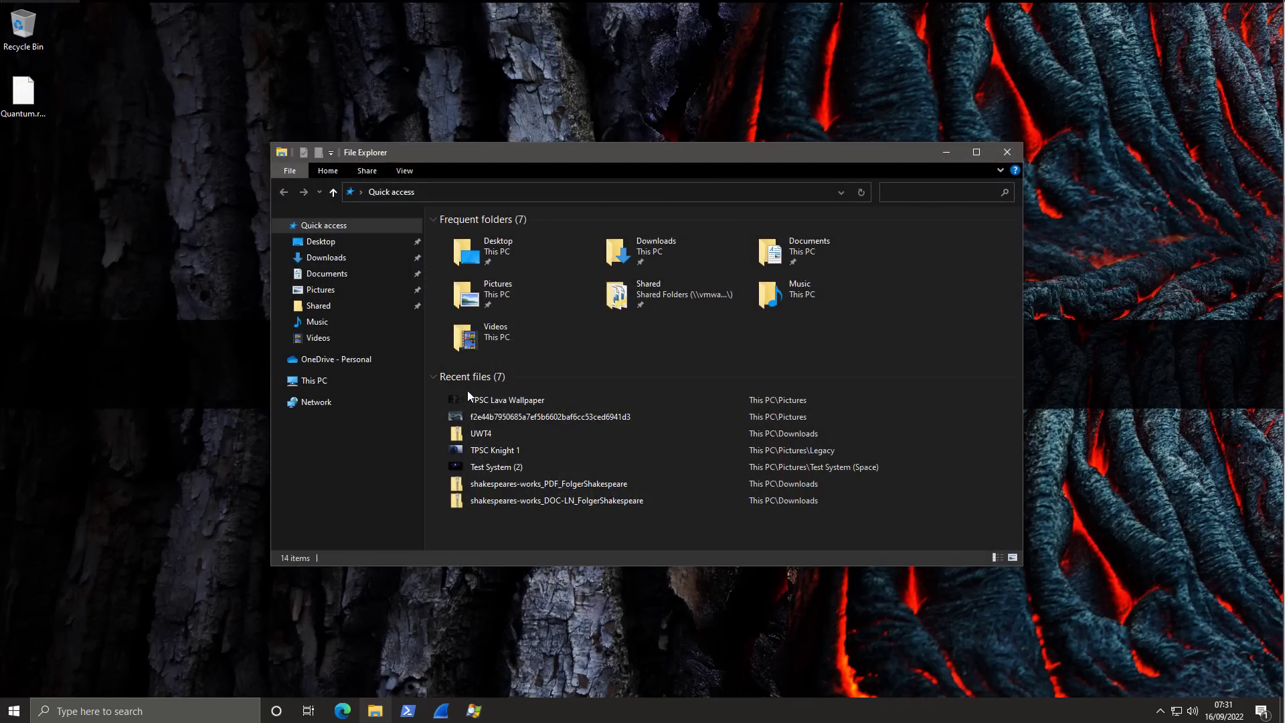
{"action": "left_click", "coordinate": [327, 273]}
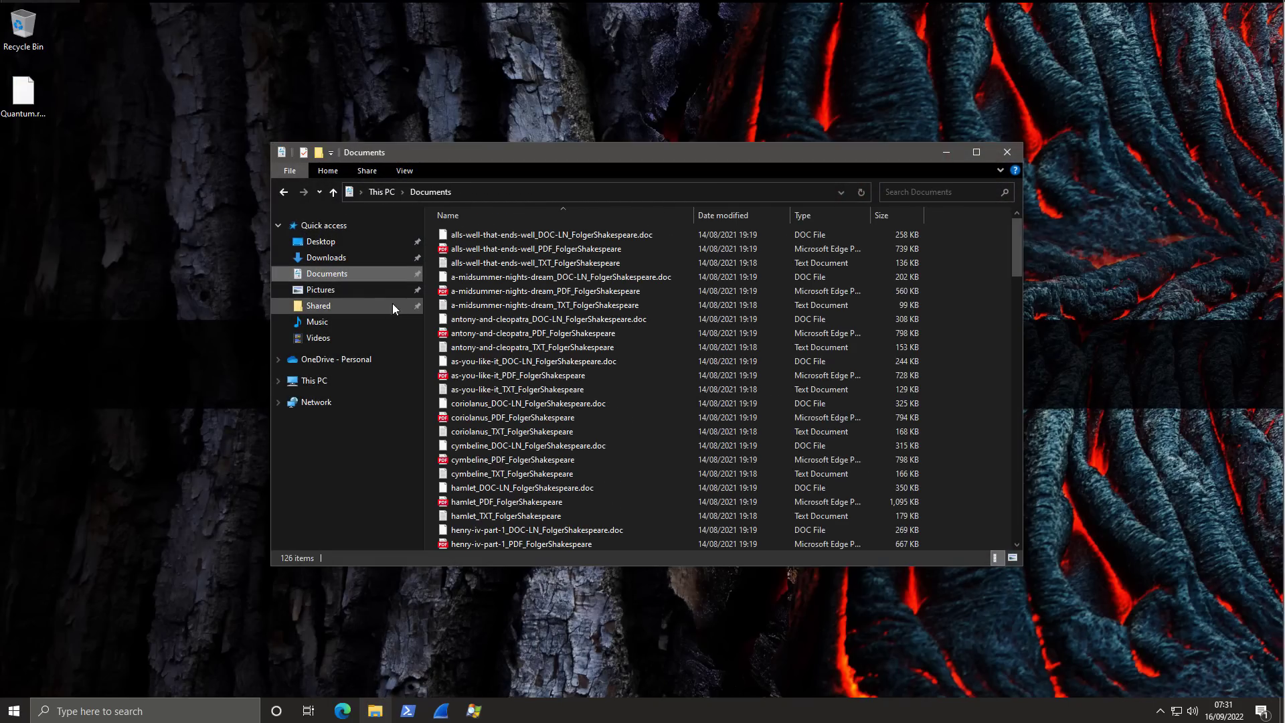
{"action": "mouse_move", "coordinate": [512, 333]}
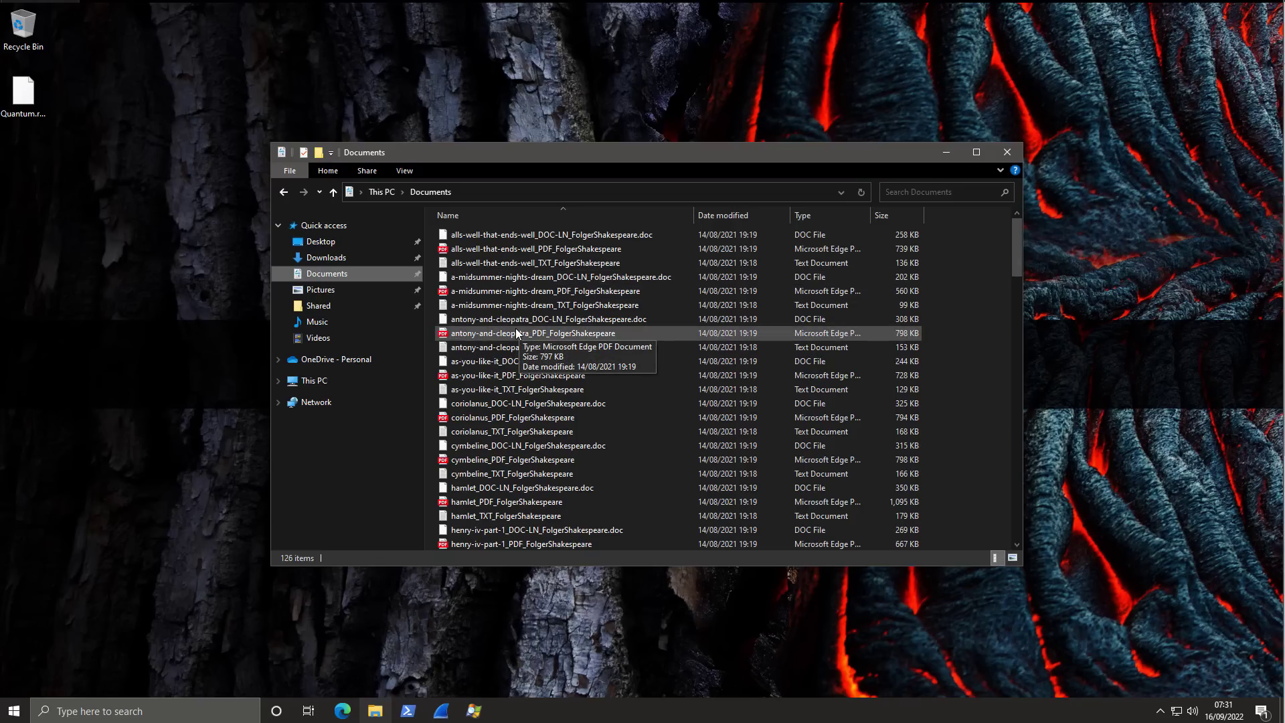
{"action": "mouse_move", "coordinate": [37, 123]}
{"action": "type", "text": "exe"}
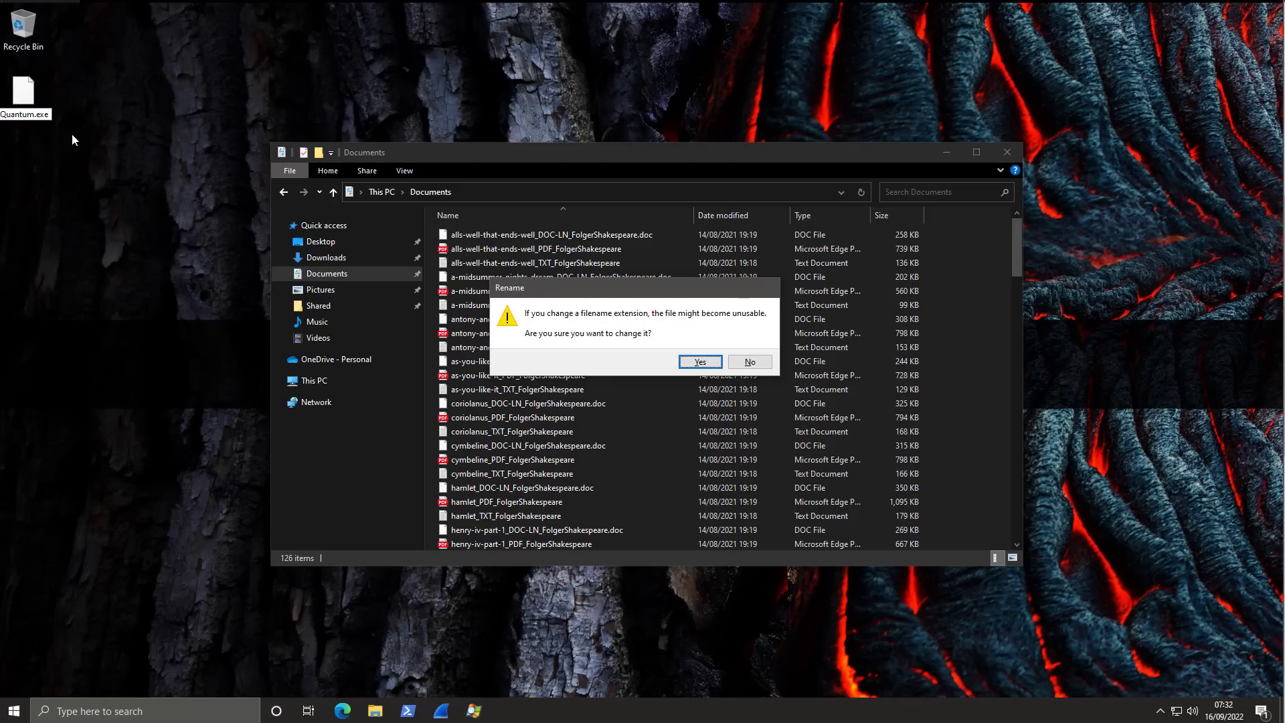
Step: Confirm renaming the sample to Quantum.exe and run it to encrypt the documents
{"action": "left_click", "coordinate": [700, 361]}
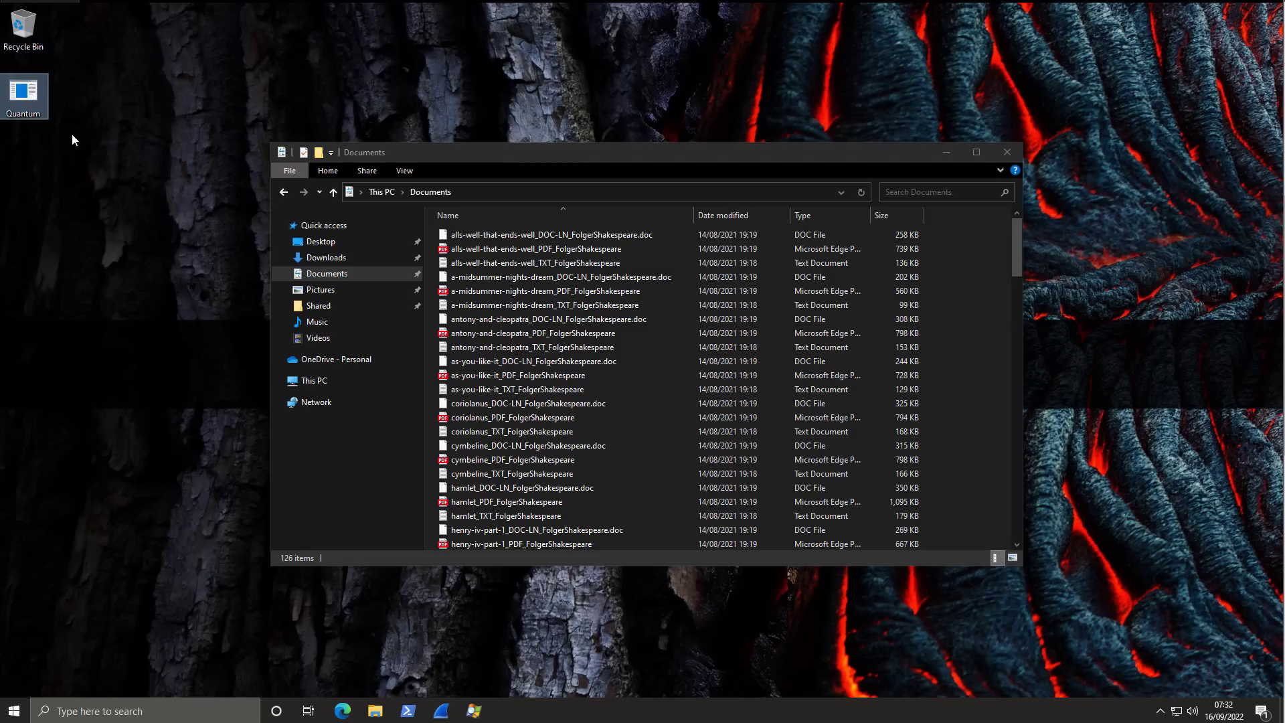
{"action": "mouse_move", "coordinate": [91, 133]}
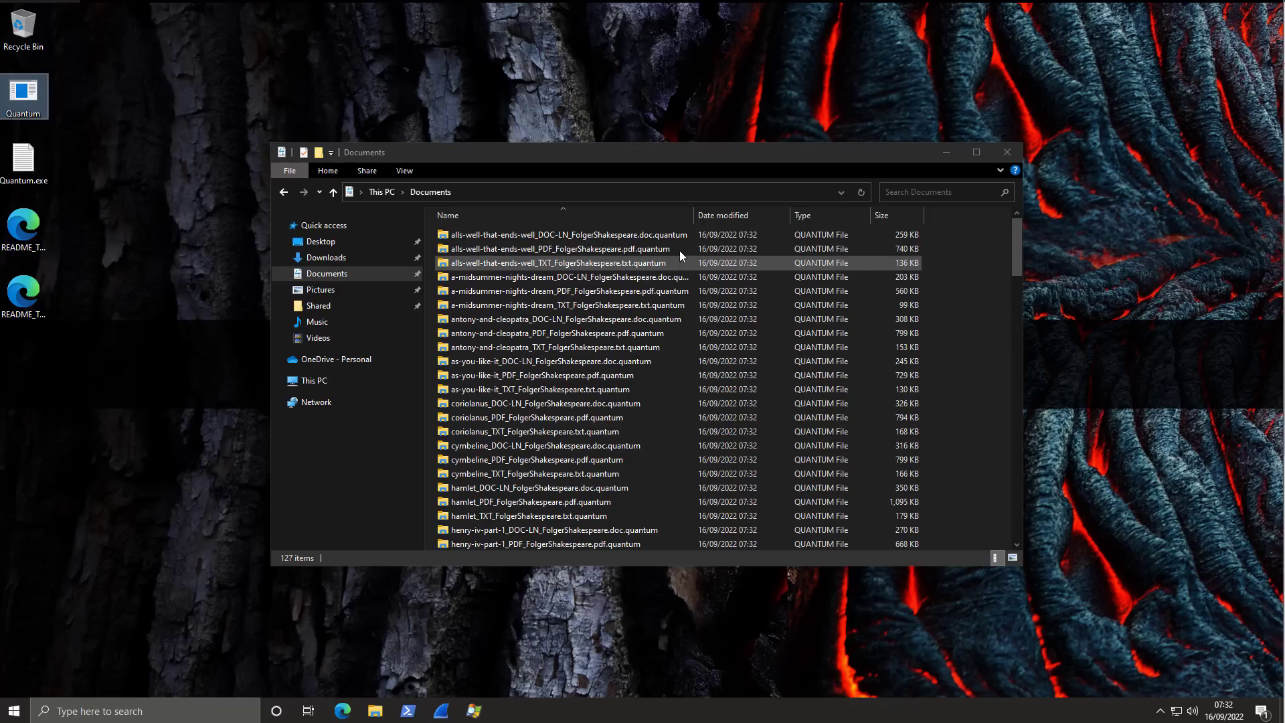
{"action": "left_click", "coordinate": [560, 249]}
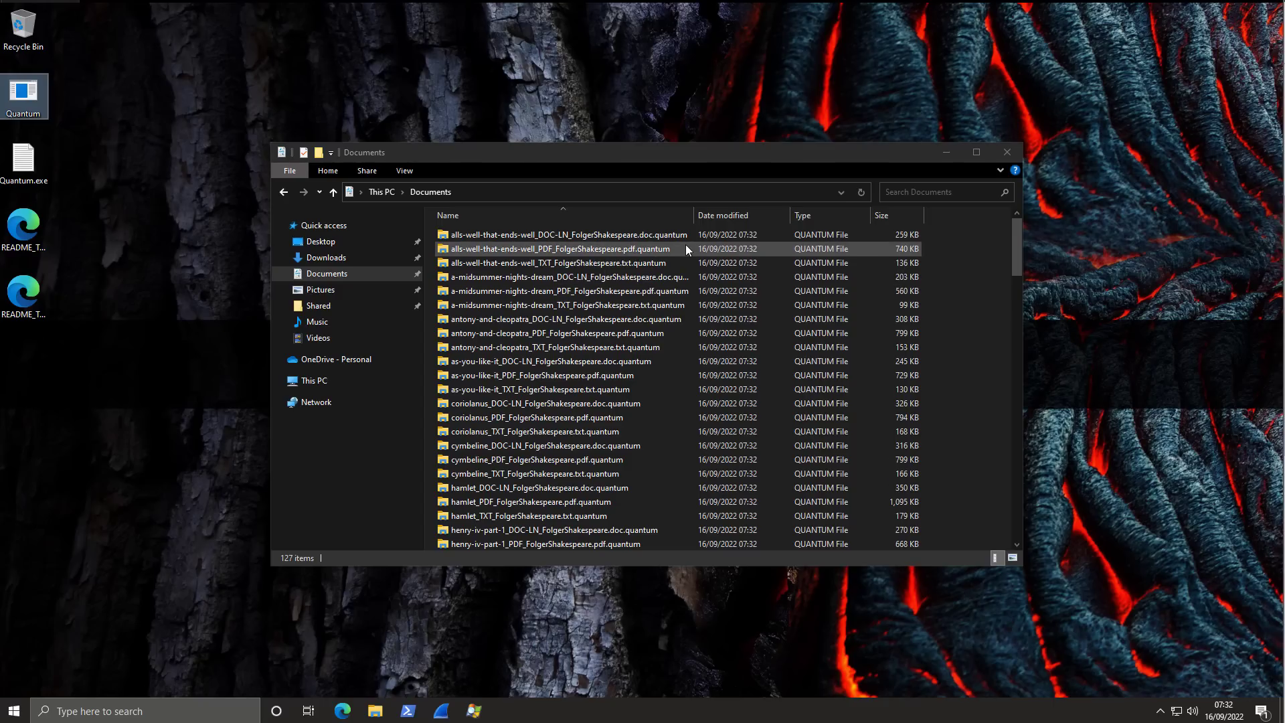
{"action": "mouse_move", "coordinate": [452, 253]}
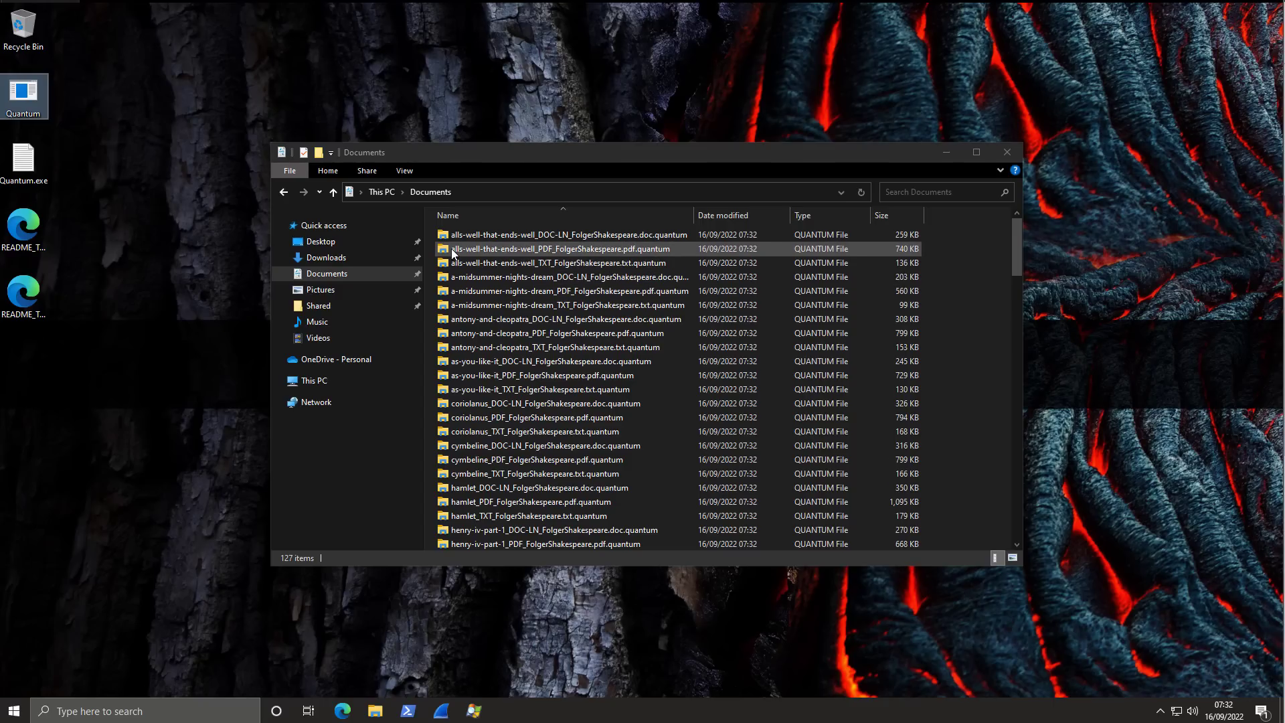
{"action": "double_click", "coordinate": [559, 249]}
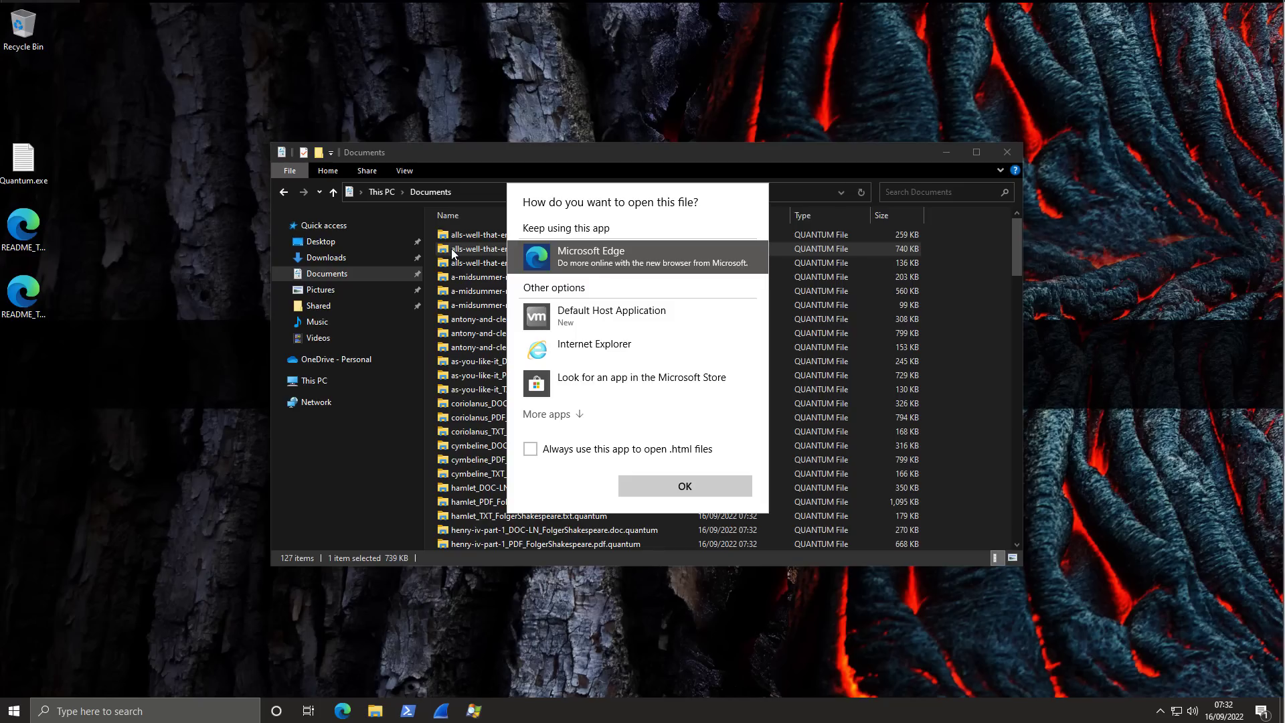
{"action": "mouse_move", "coordinate": [465, 266]}
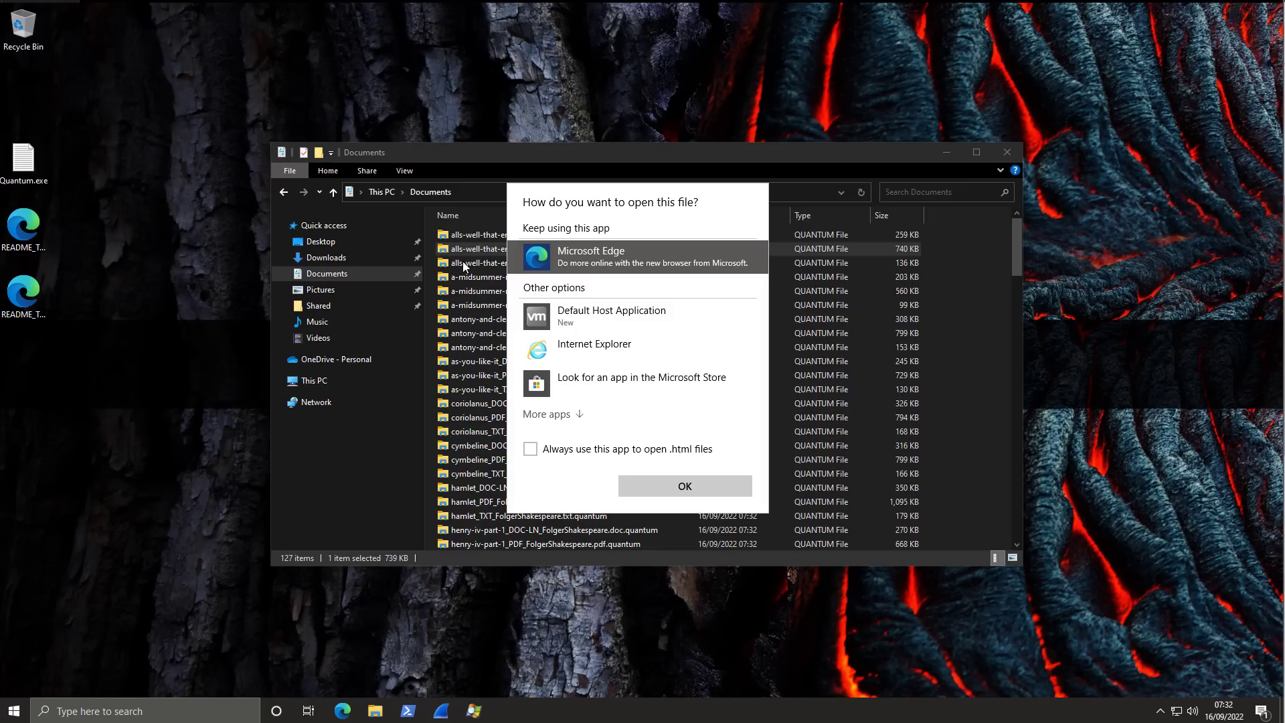
{"action": "left_click", "coordinate": [684, 486]}
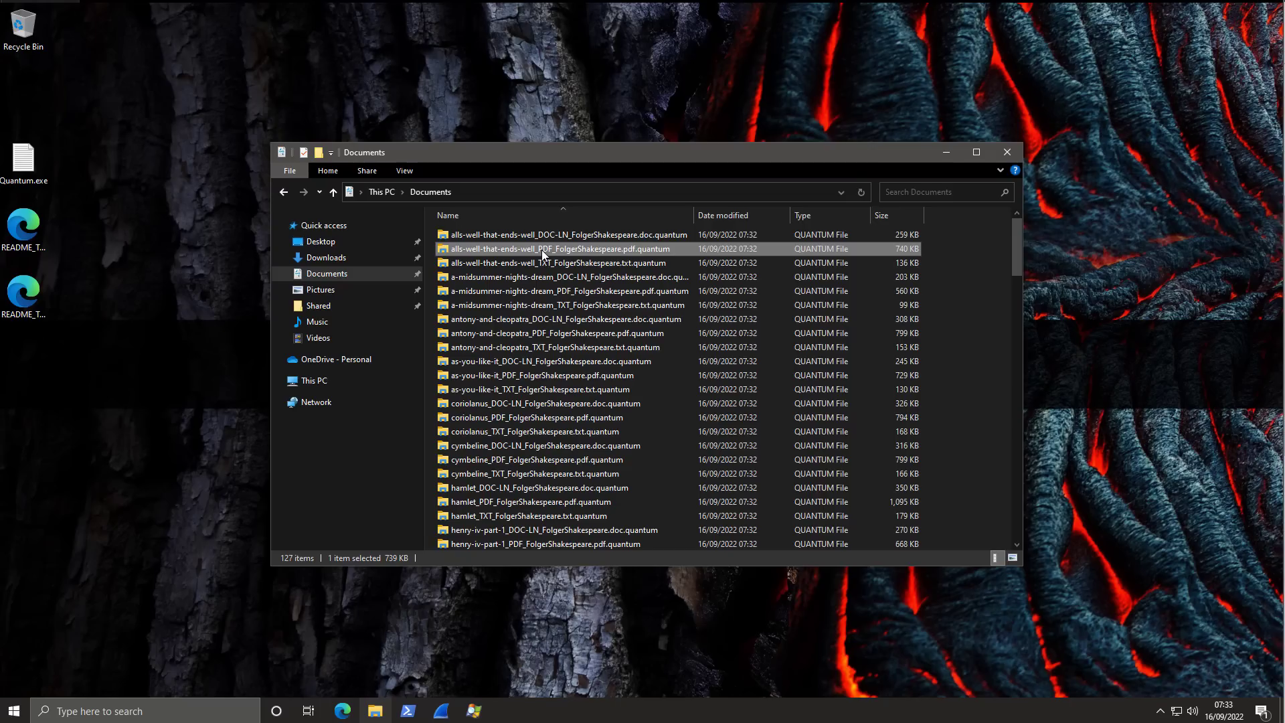
{"action": "mouse_move", "coordinate": [54, 307]}
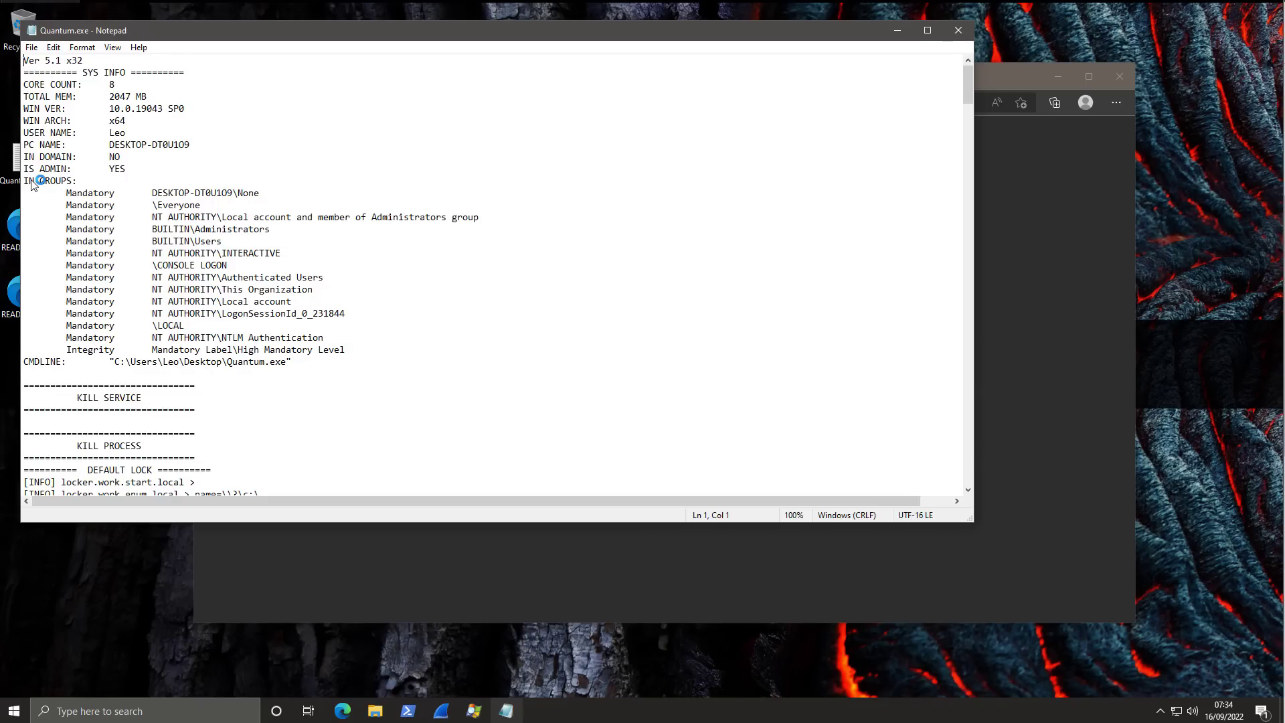
Step: Scroll the Quantum.exe log down to the locker.file entries for the Shakespeare documents
{"action": "scroll", "scroll_direction": "down", "scroll_amount": 3}
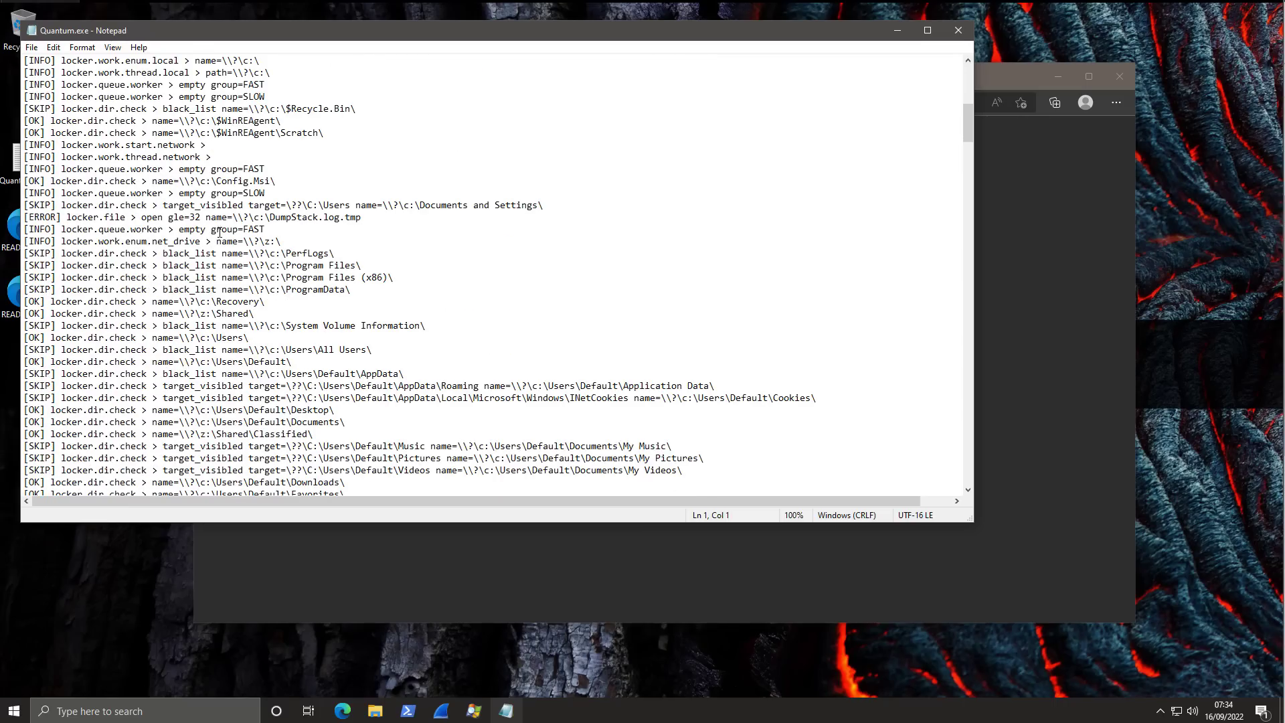
{"action": "scroll", "scroll_direction": "down", "scroll_amount": 3}
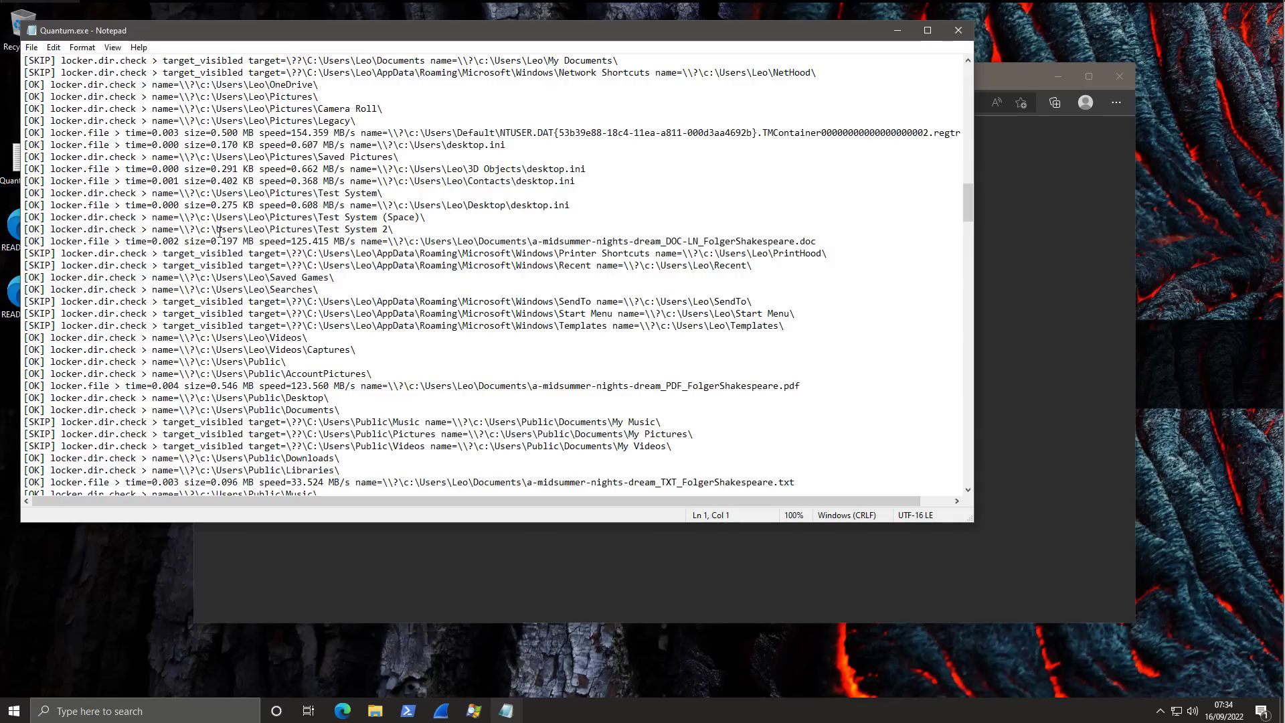
{"action": "scroll", "scroll_direction": "down", "scroll_amount": 3}
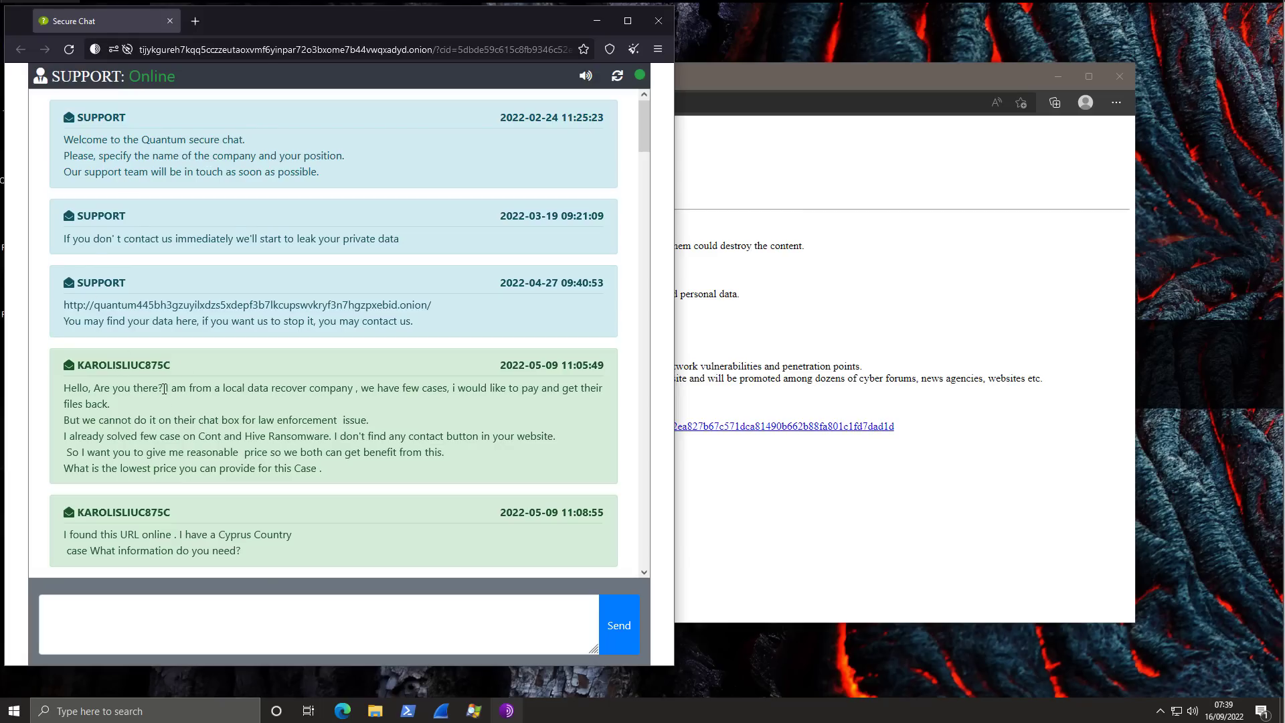
{"action": "left_click_drag", "start_coordinate": [166, 388], "coordinate": [378, 388]}
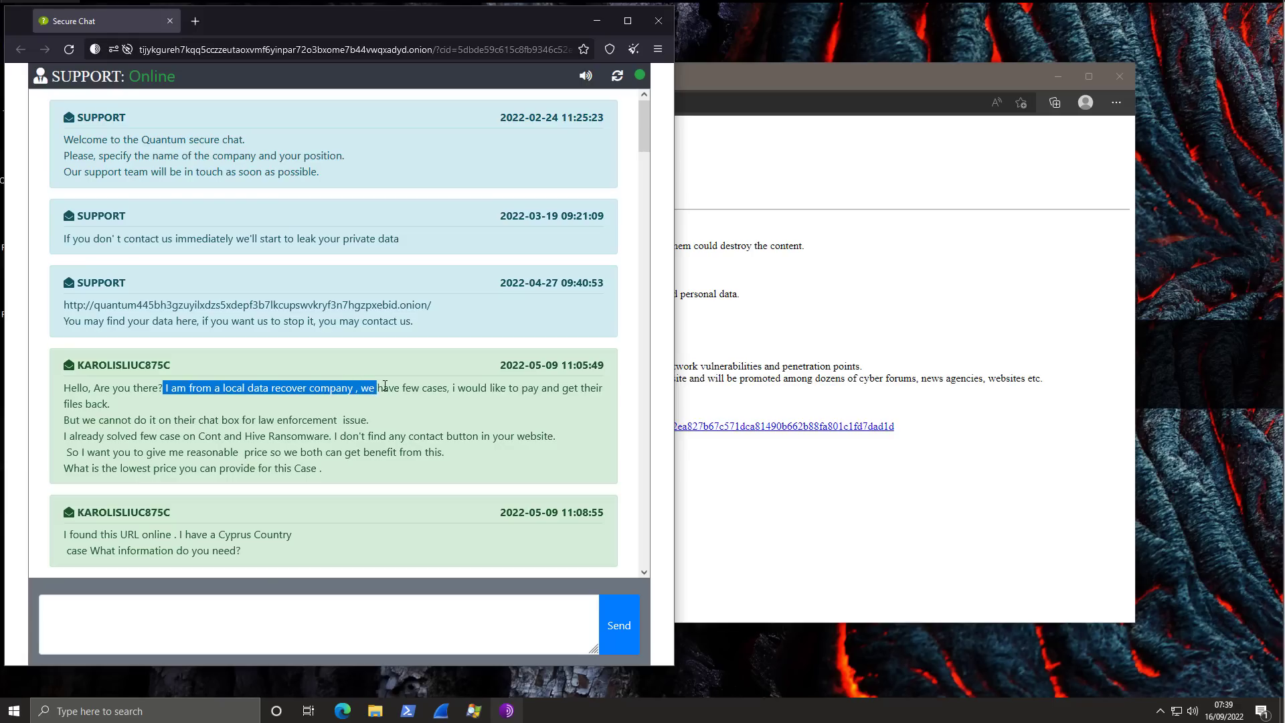
{"action": "left_click", "coordinate": [447, 415]}
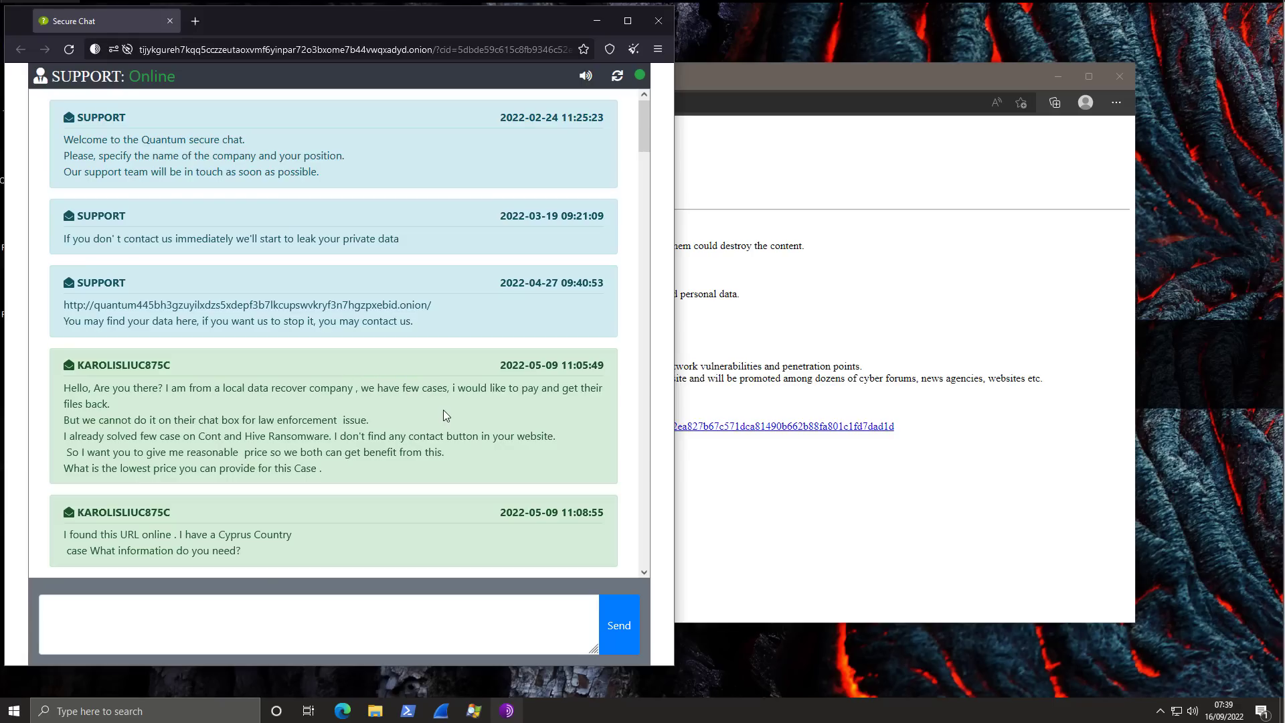
{"action": "mouse_move", "coordinate": [594, 21]}
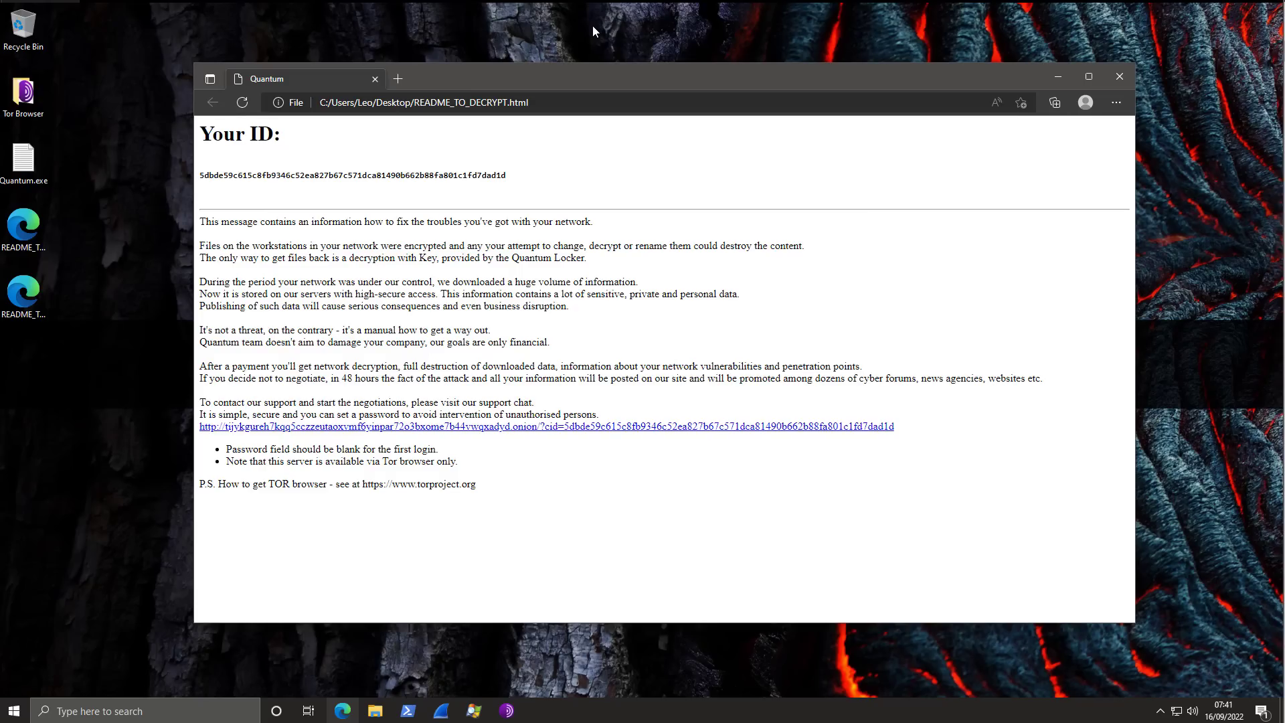
{"action": "mouse_move", "coordinate": [530, 434]}
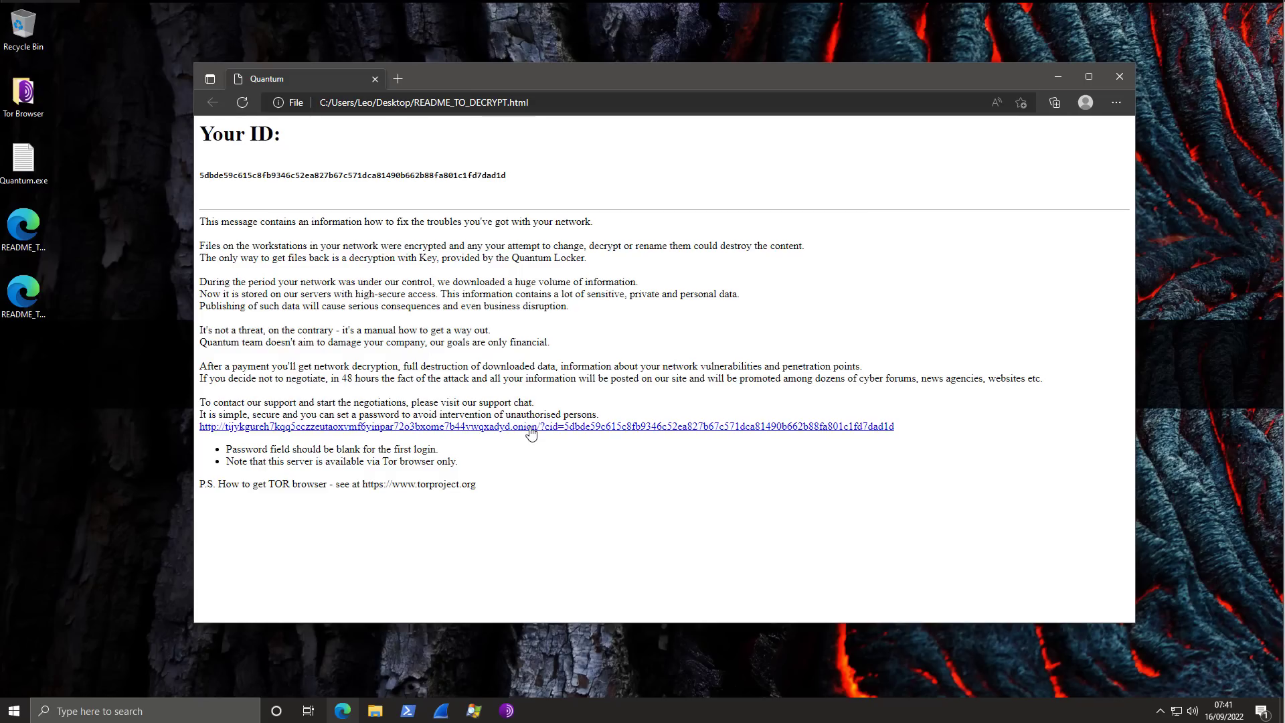
{"action": "mouse_move", "coordinate": [530, 431]}
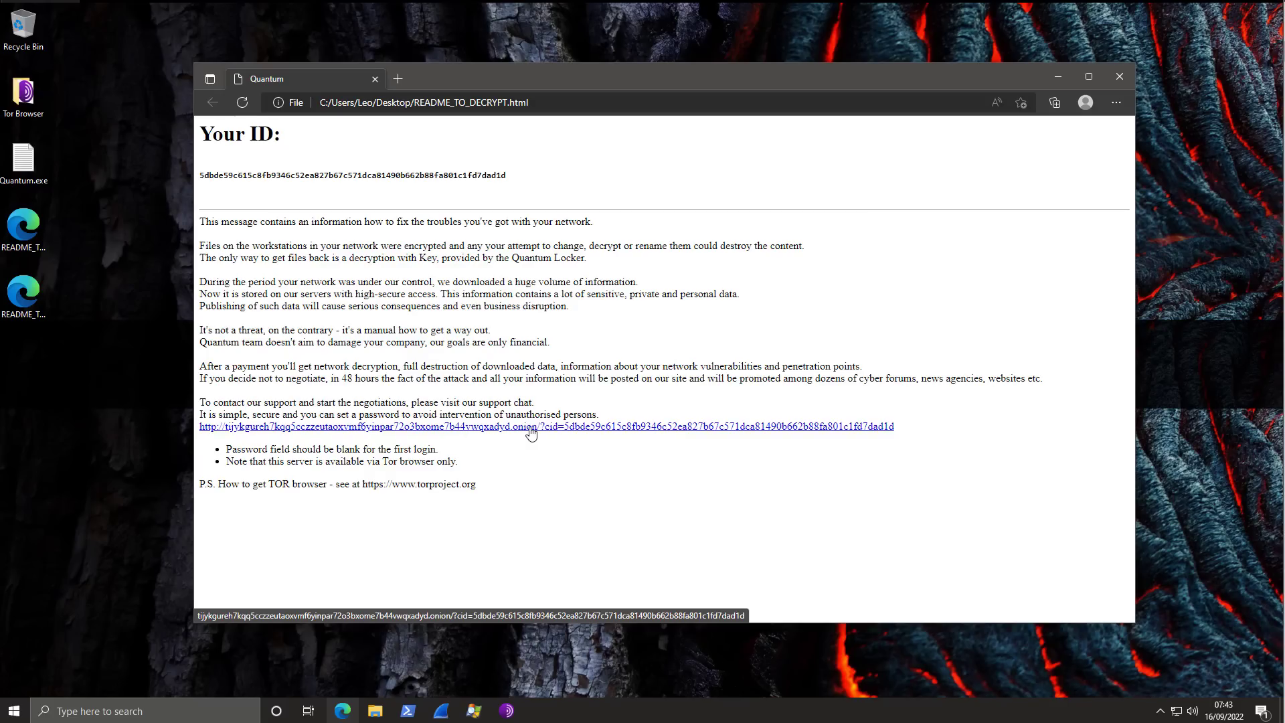
{"action": "mouse_move", "coordinate": [498, 468]}
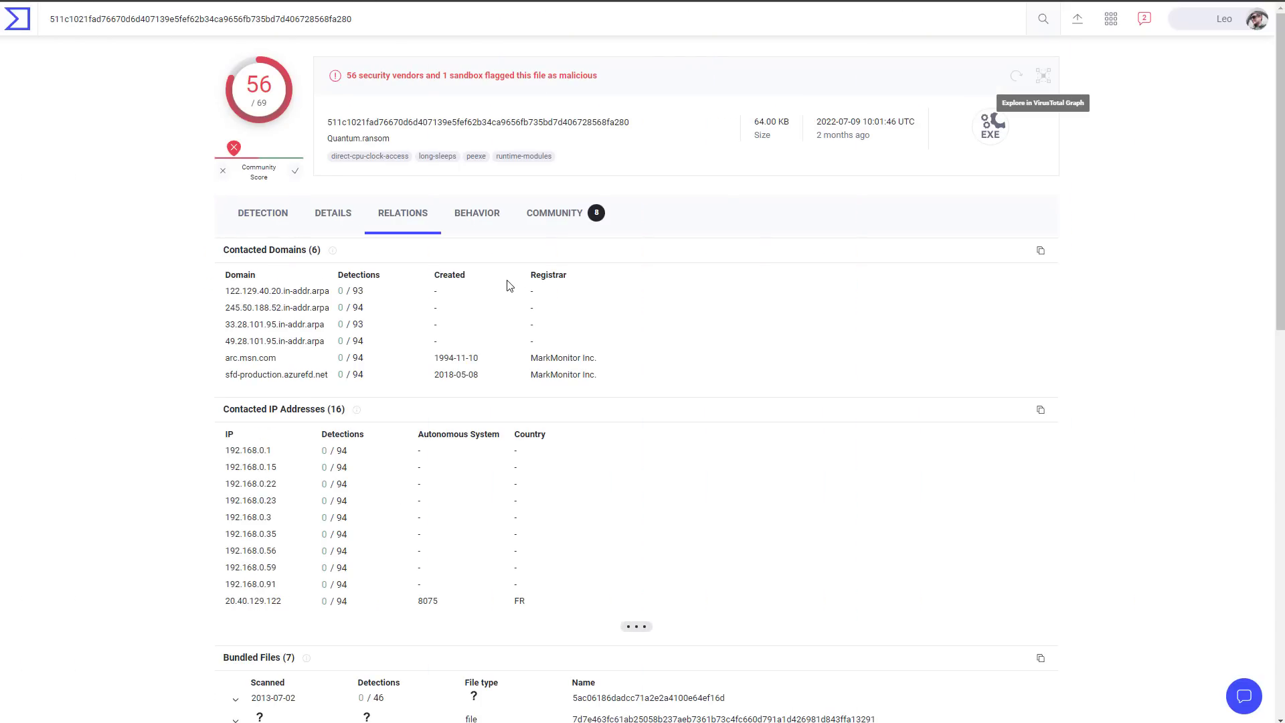
Step: Show the Relations view listing contacted domains, IP addresses and bundled files
{"action": "left_click", "coordinate": [332, 213]}
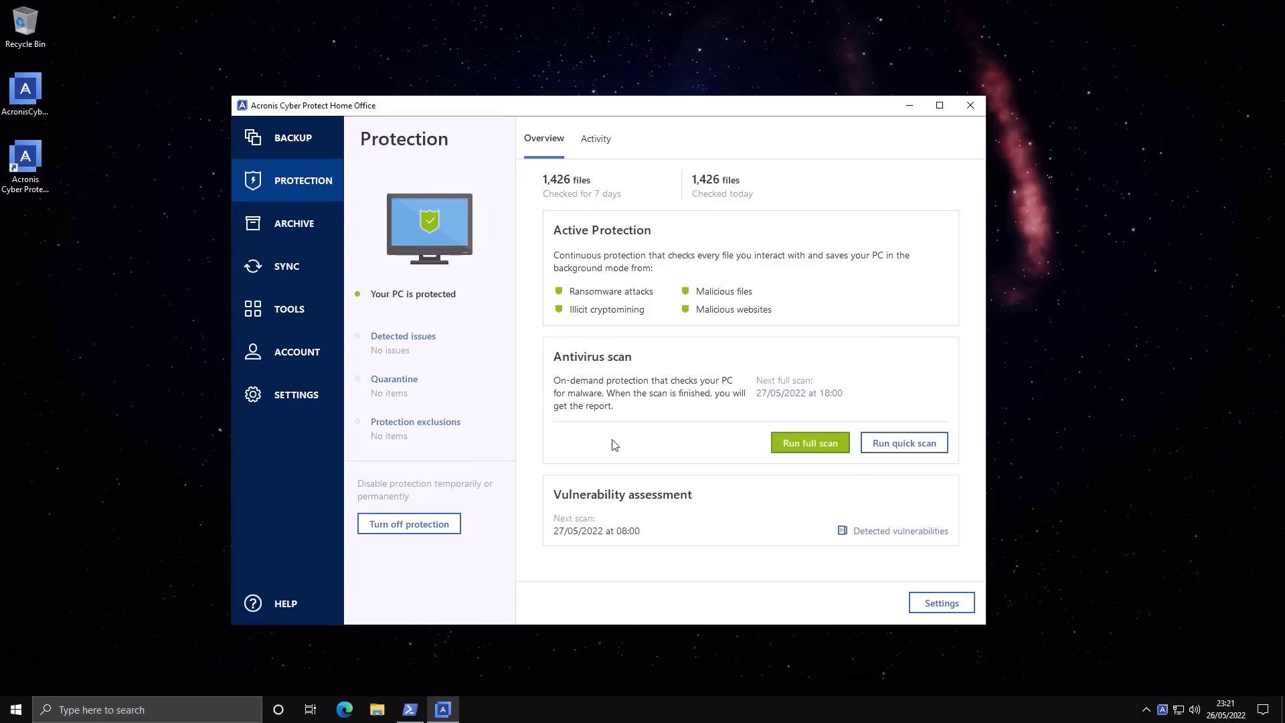
{"action": "mouse_move", "coordinate": [610, 447]}
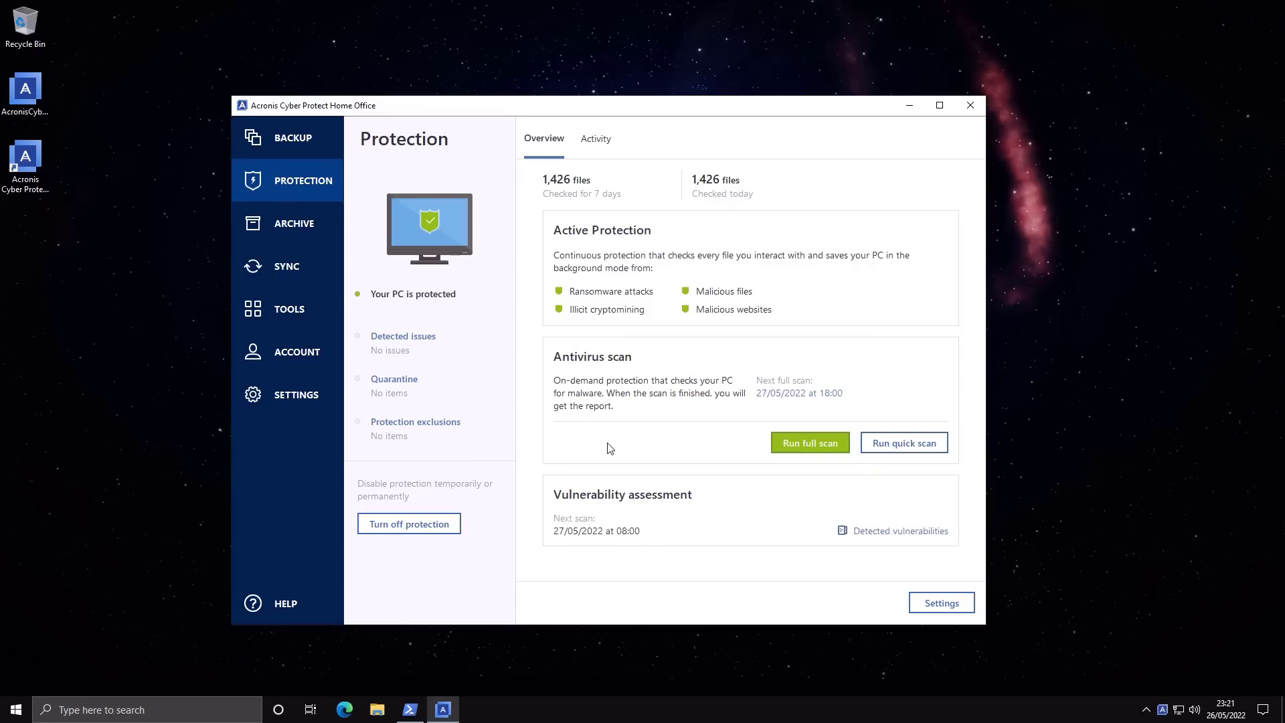
{"action": "mouse_move", "coordinate": [315, 155]}
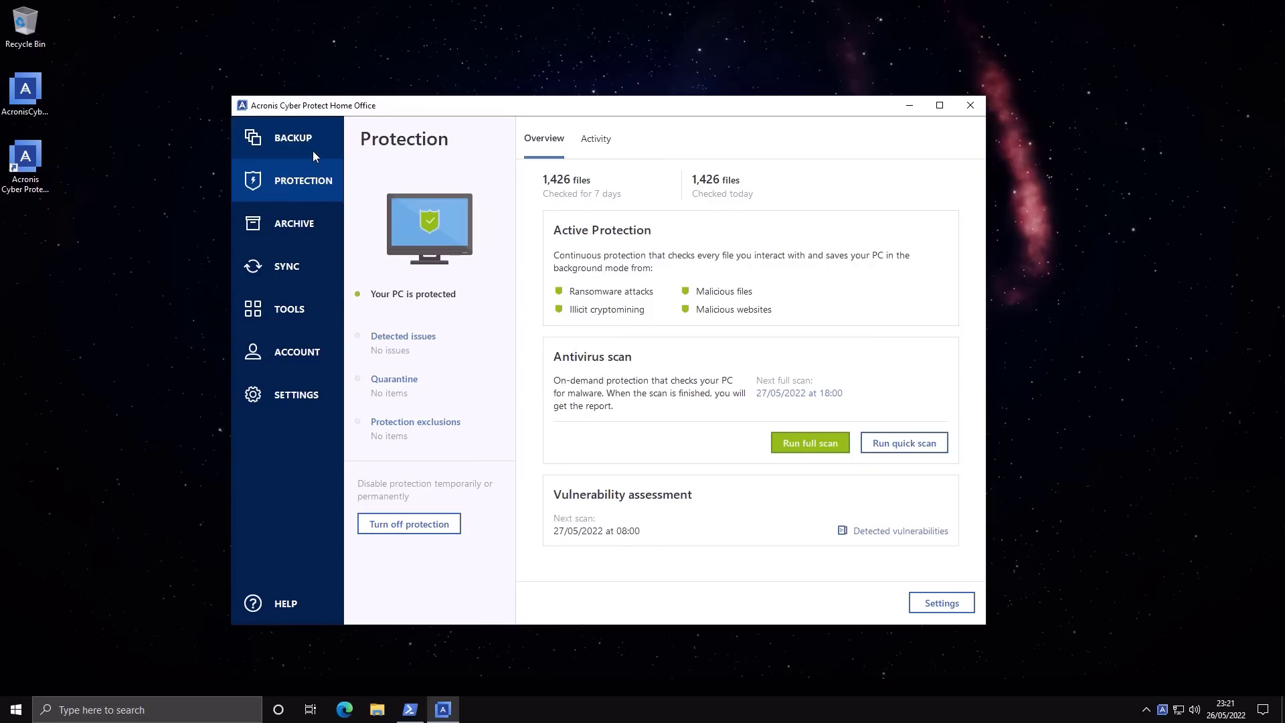
Step: Review the Acronis Cloud backup plan, return to Protection and bring up its settings
{"action": "left_click", "coordinate": [291, 138]}
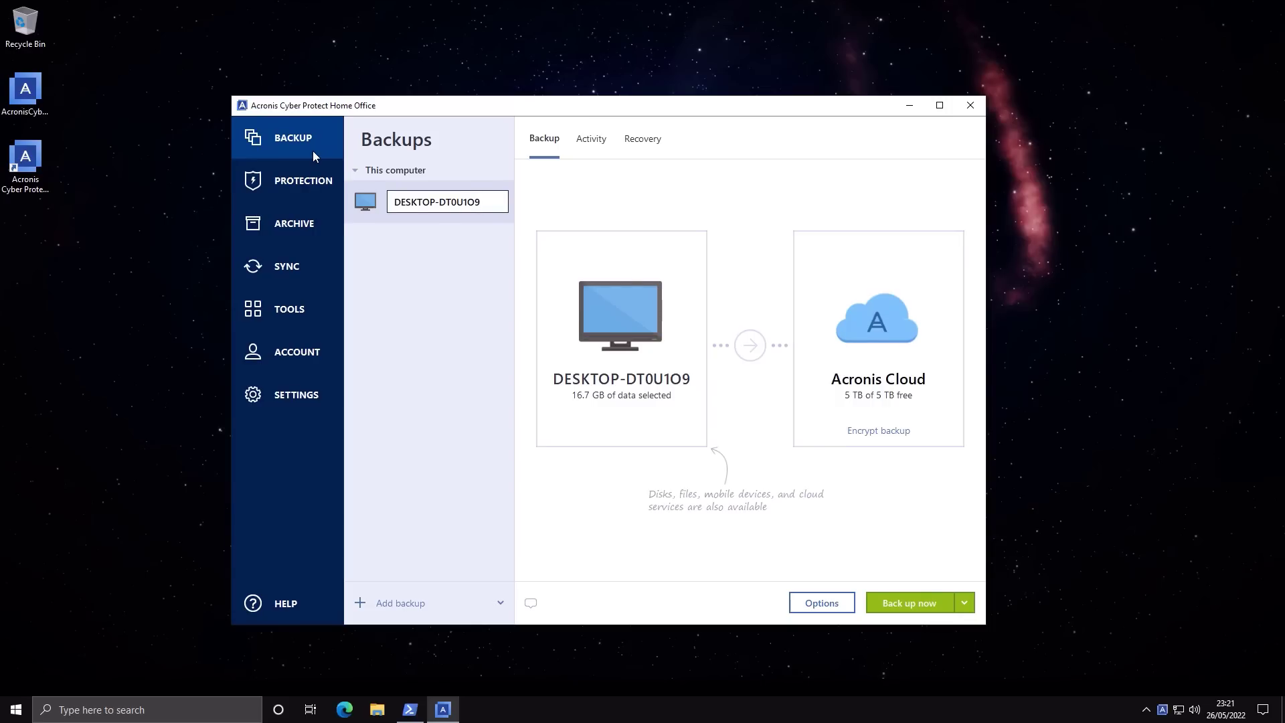
{"action": "left_click", "coordinate": [447, 201]}
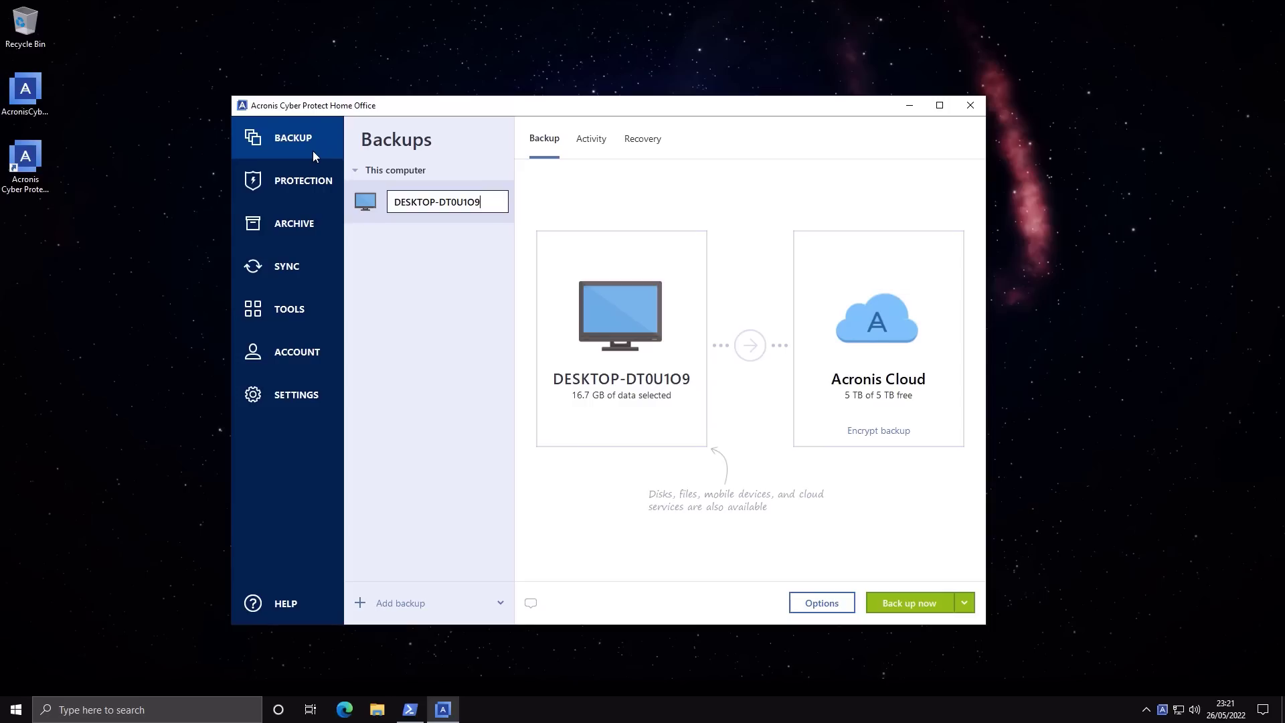
{"action": "left_click", "coordinate": [303, 181]}
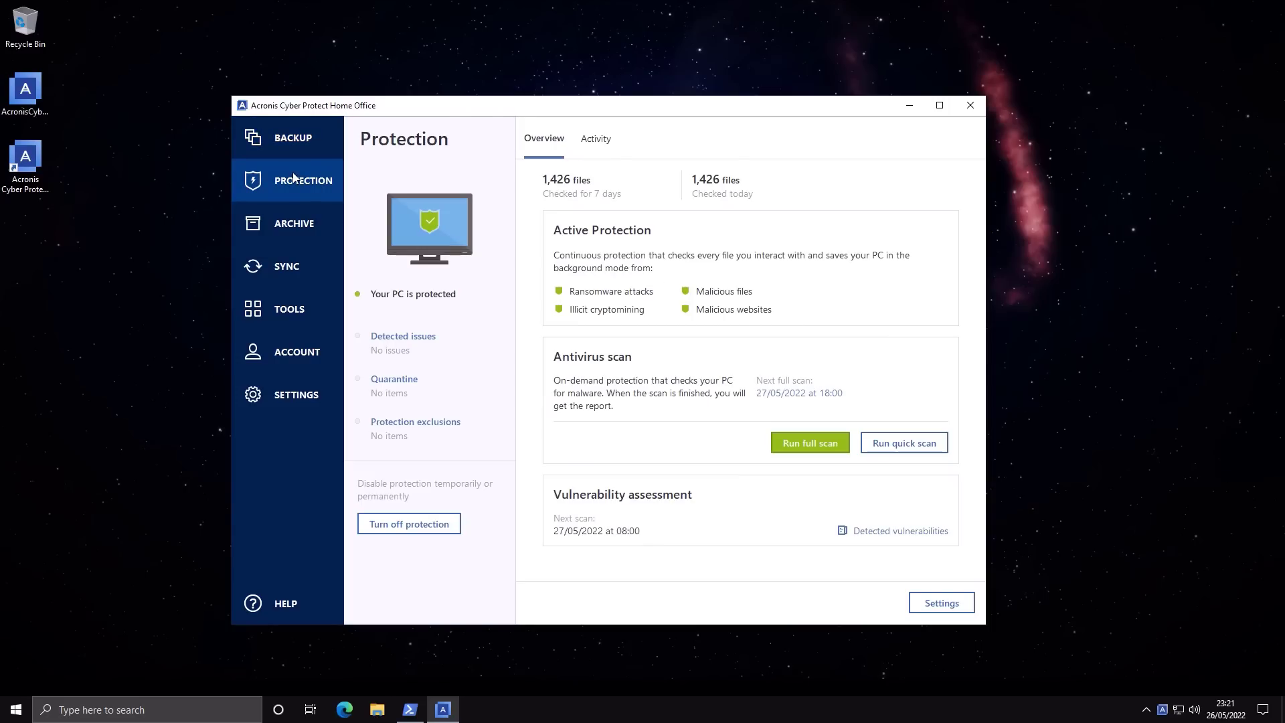
{"action": "mouse_move", "coordinate": [624, 331]}
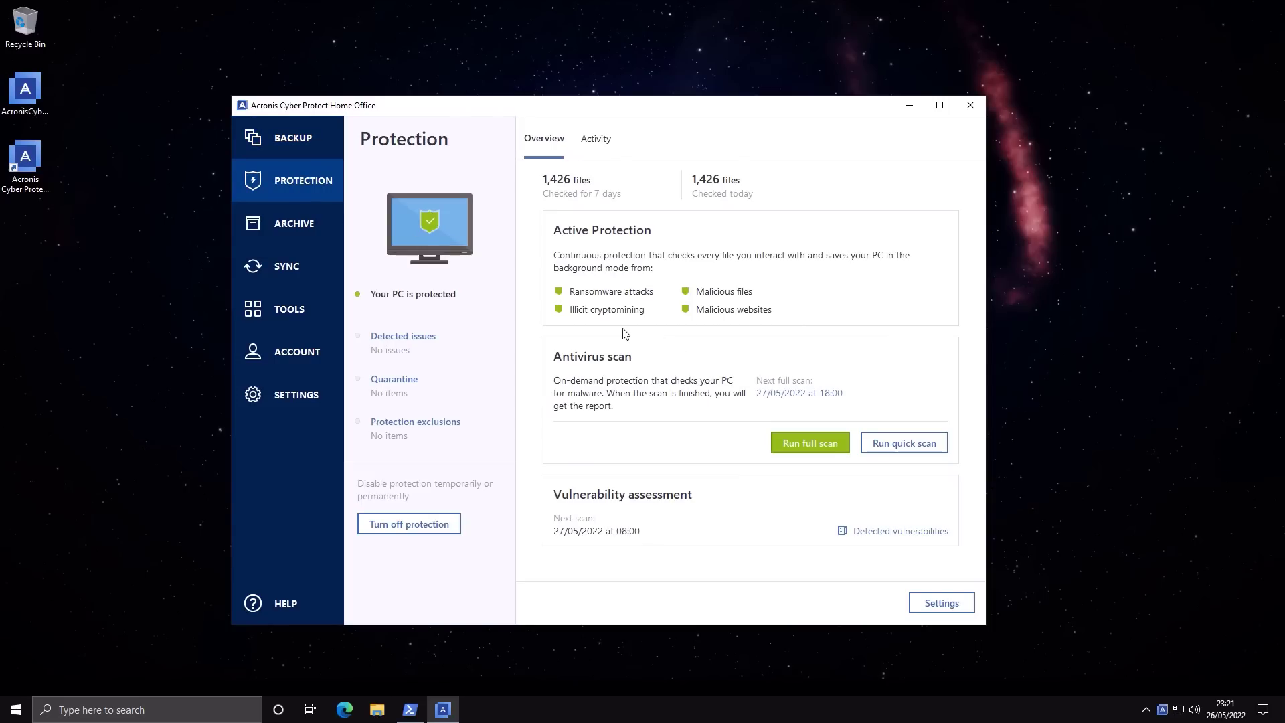
{"action": "left_click", "coordinate": [942, 603]}
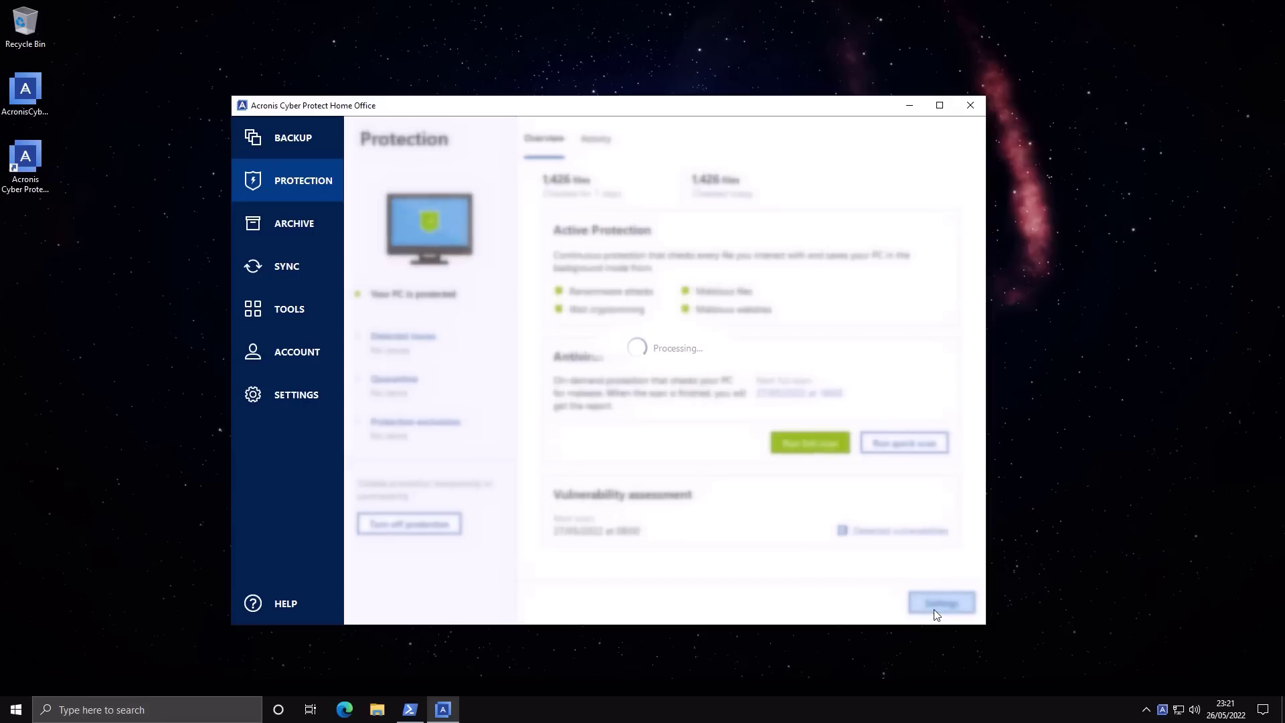
Step: Review Active Protection's anti-ransomware settings, visit Vulnerability assessment, and return to Active Protection
{"action": "left_click", "coordinate": [941, 603]}
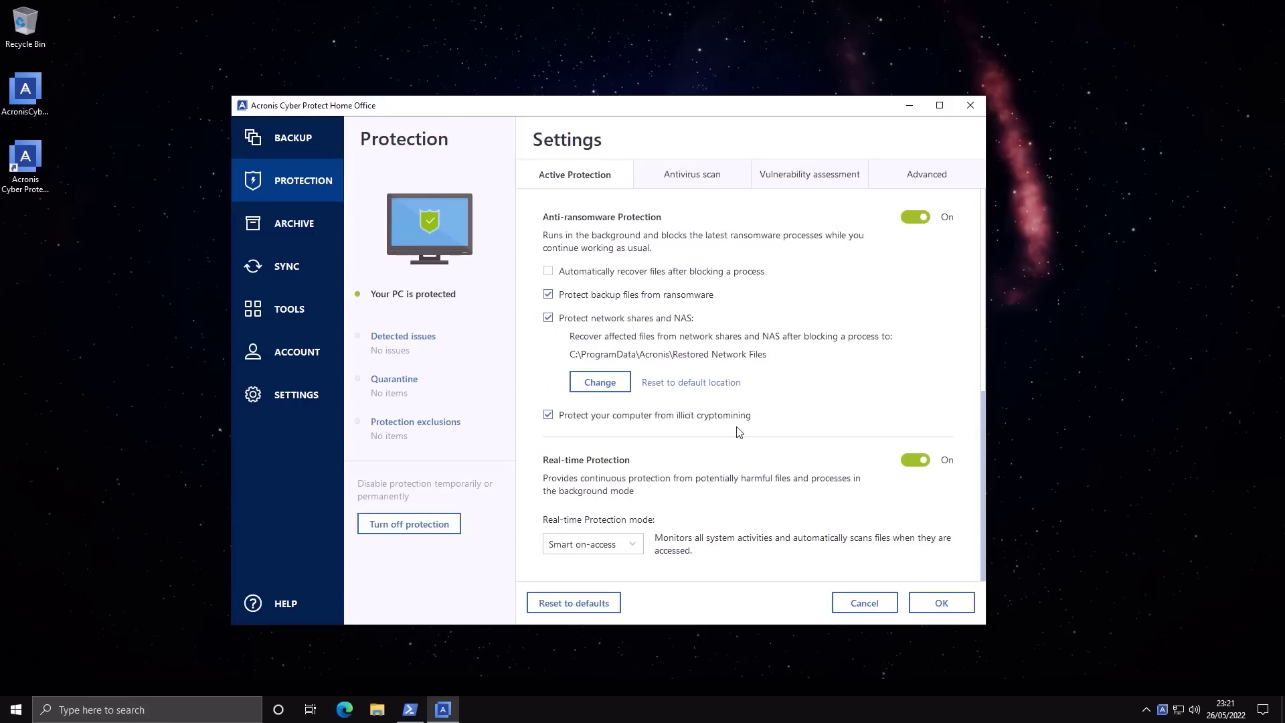
{"action": "mouse_move", "coordinate": [715, 380]}
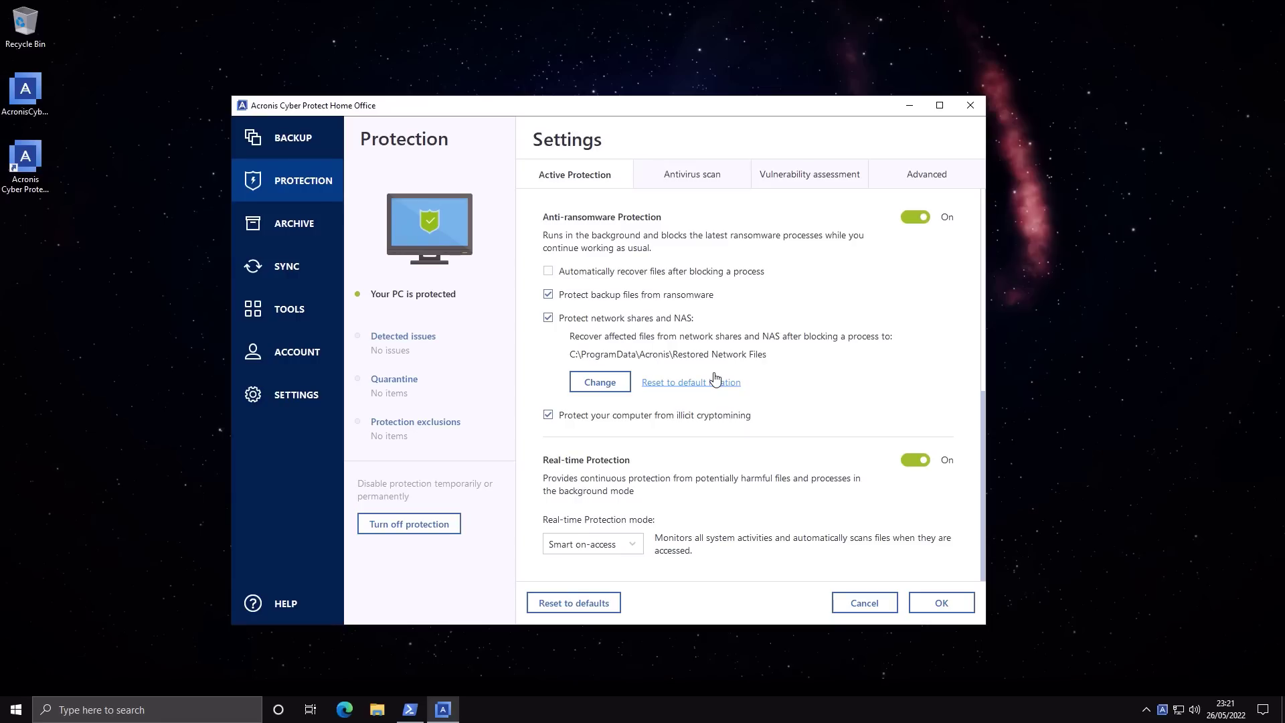
{"action": "scroll", "scroll_direction": "down", "scroll_amount": 3}
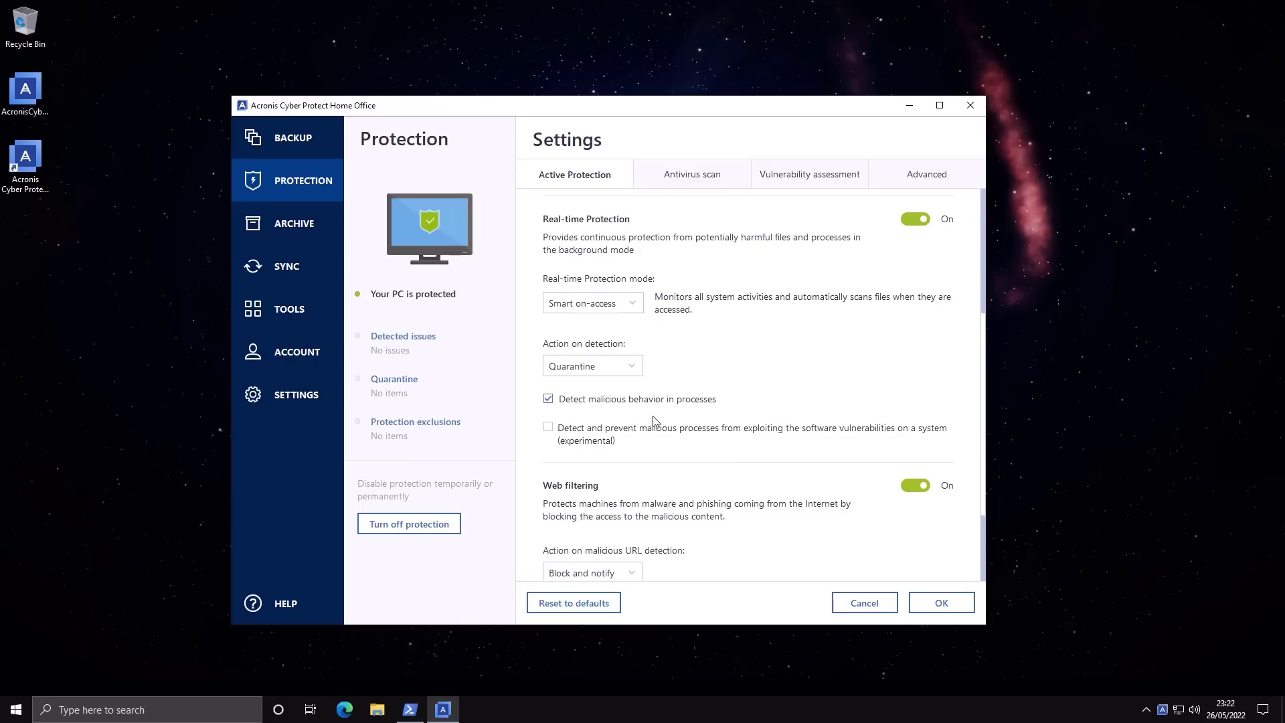
{"action": "left_click", "coordinate": [810, 174]}
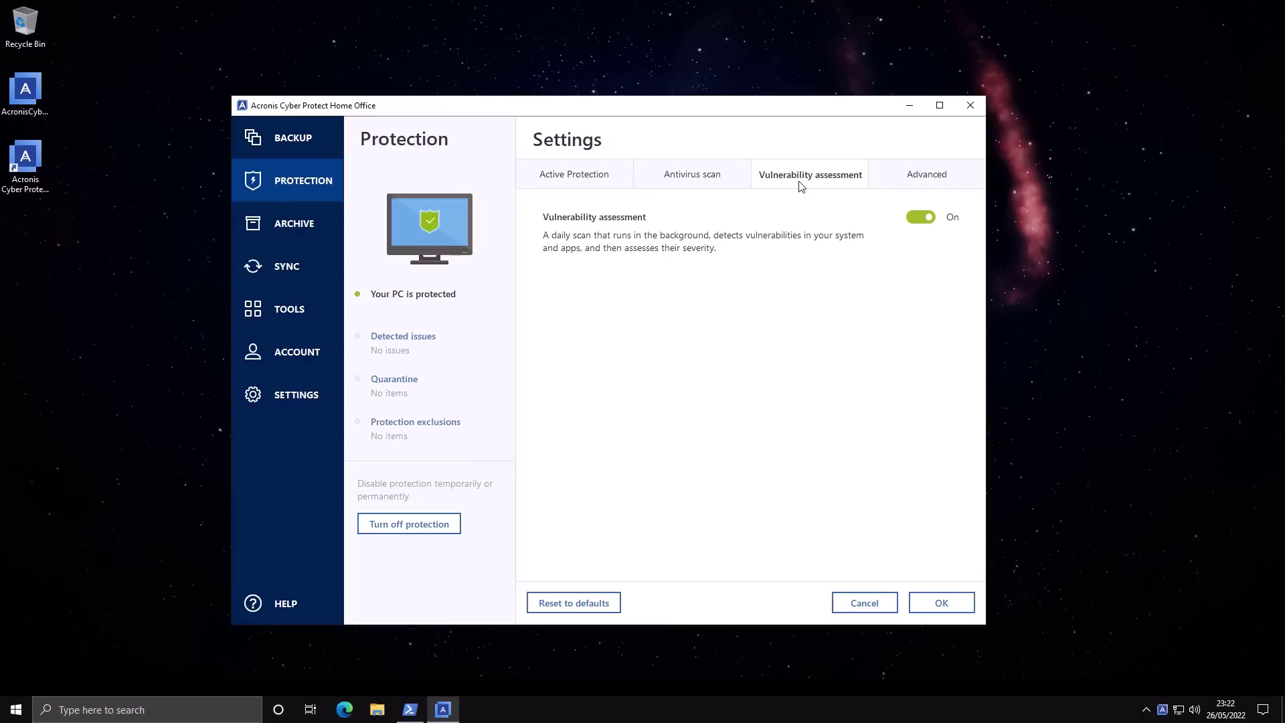
{"action": "left_click", "coordinate": [575, 174]}
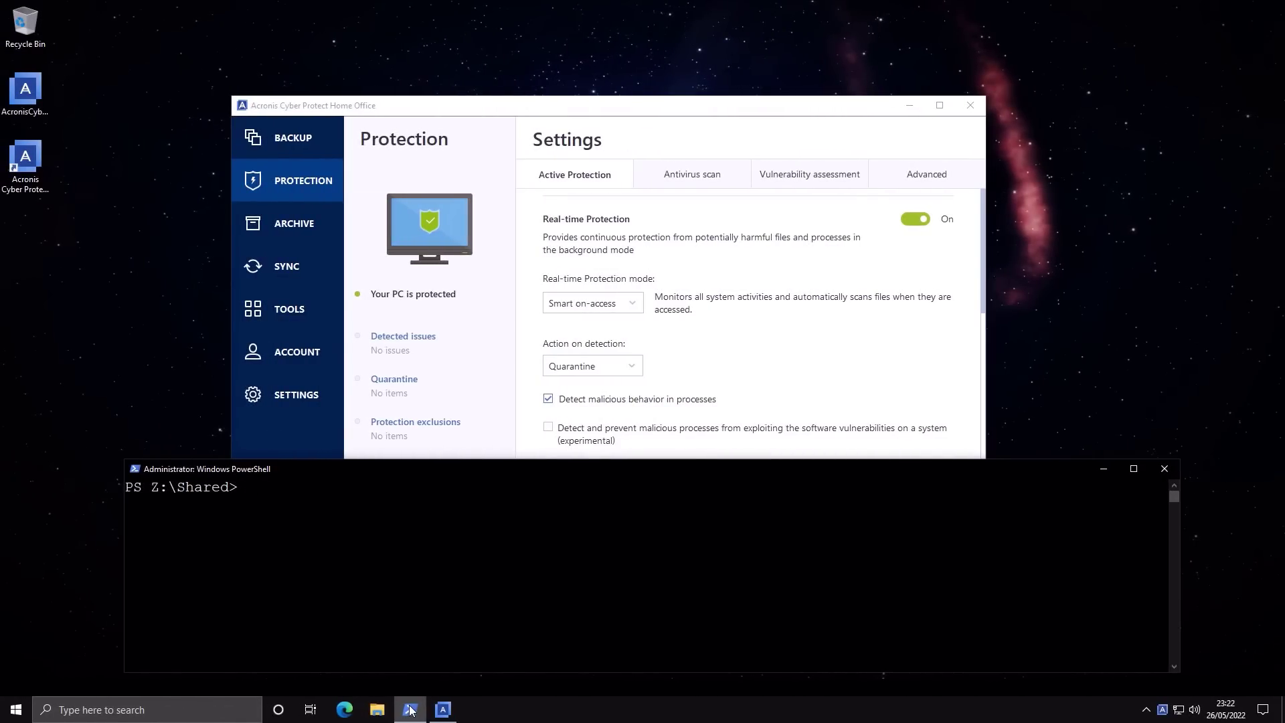
Step: Enter the command python malx.py at the Z:\Shared prompt
{"action": "type", "text": "python malx."}
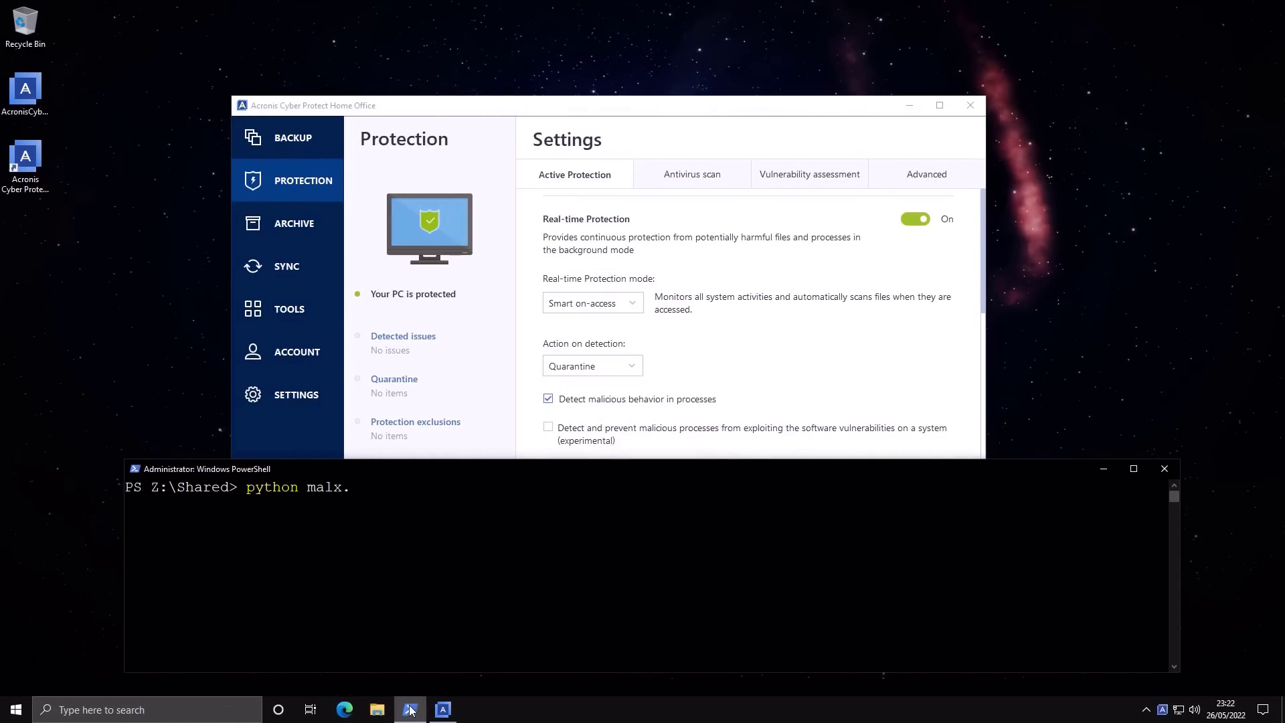
{"action": "type", "text": "py"}
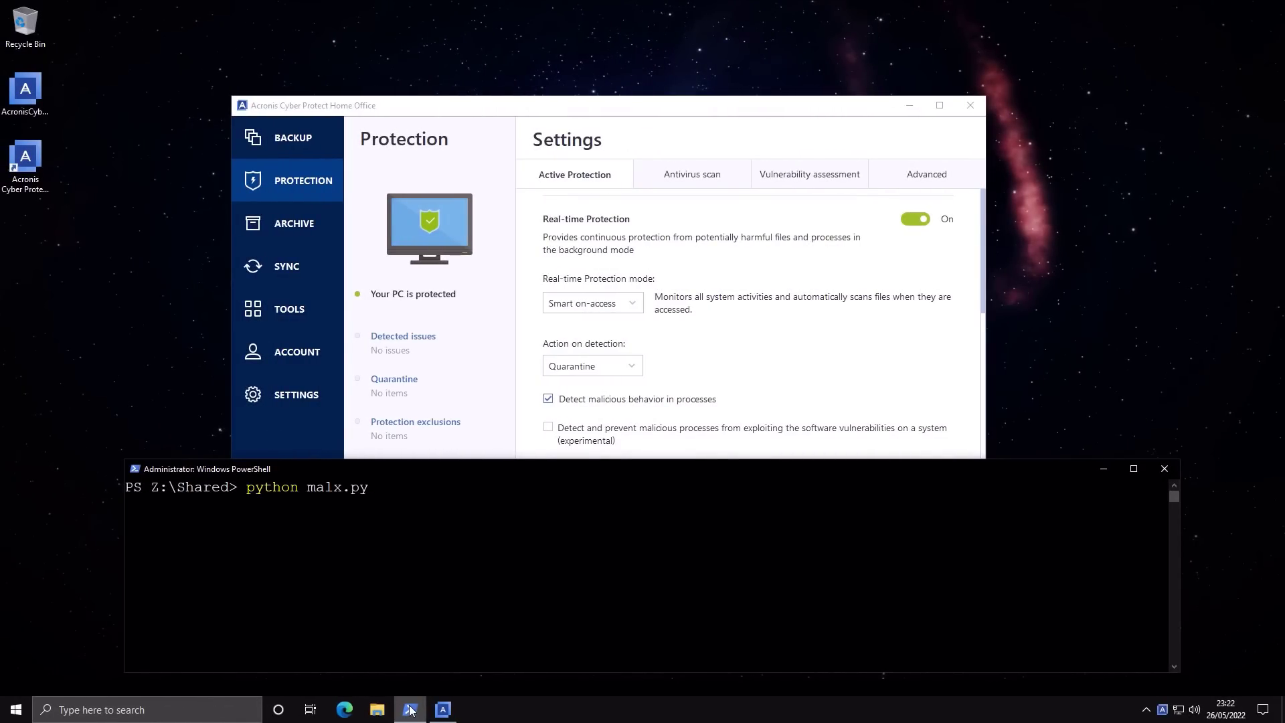